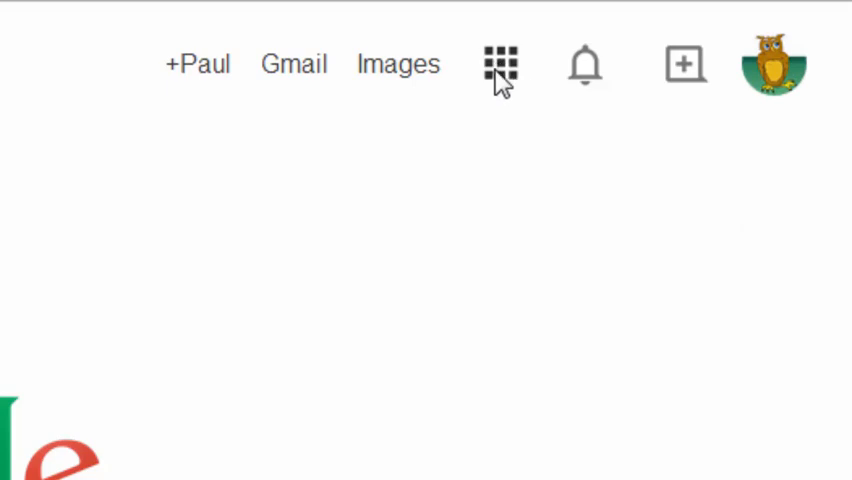
{"action": "mouse_move", "coordinate": [498, 64]}
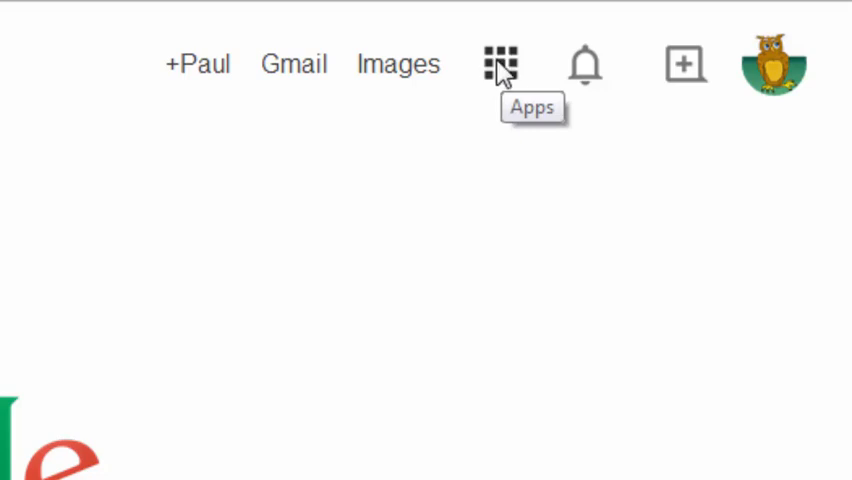
{"action": "mouse_move", "coordinate": [504, 70]}
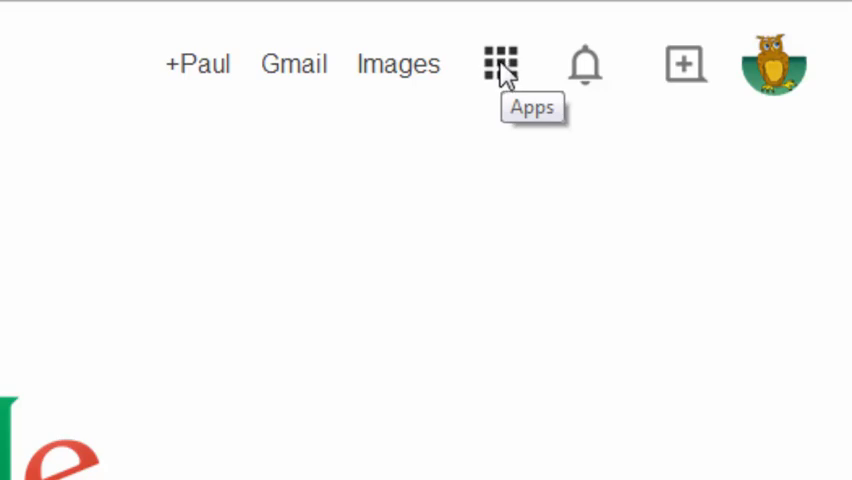
{"action": "mouse_move", "coordinate": [510, 70]}
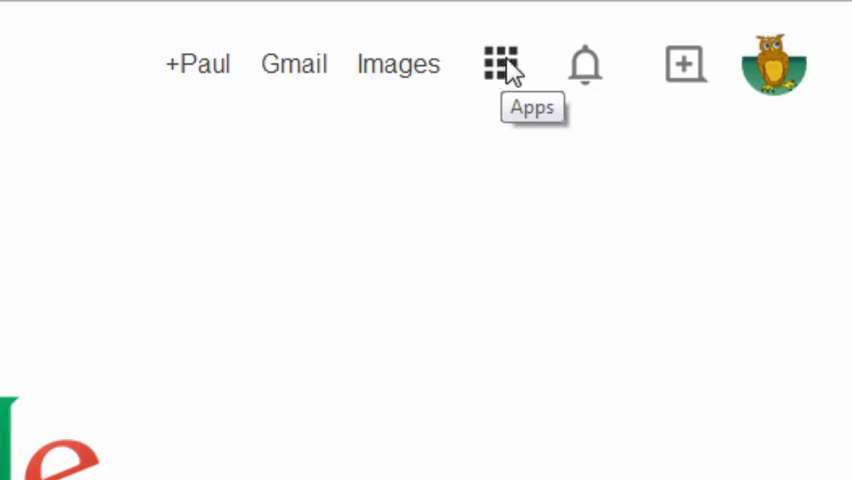
{"action": "mouse_move", "coordinate": [504, 80]}
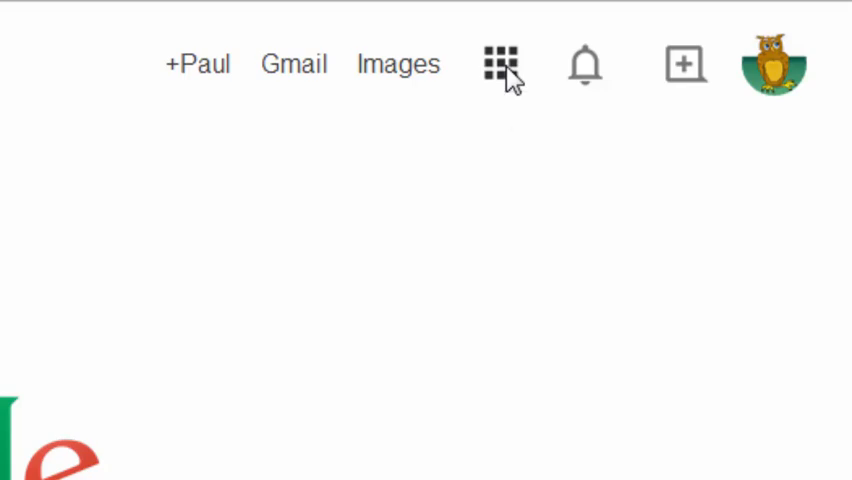
Show the Google apps grid on google.co.uk so Drive is reachable
{"action": "left_click", "coordinate": [502, 64]}
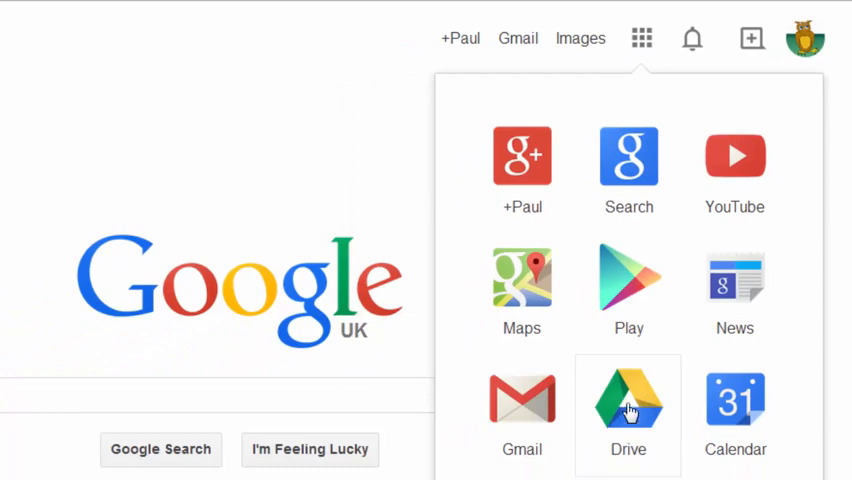
In Google Drive, trash the leftover 'Untitled form' and bring up the Create menu
{"action": "left_click", "coordinate": [640, 38]}
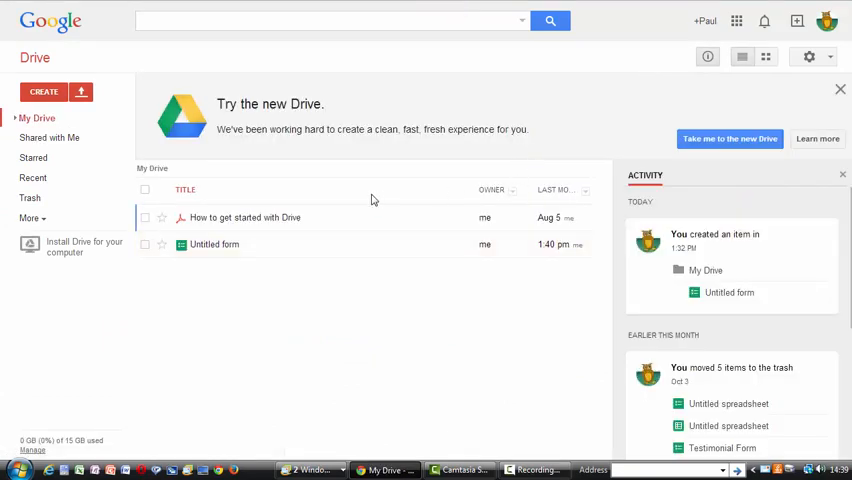
{"action": "left_click", "coordinate": [144, 244]}
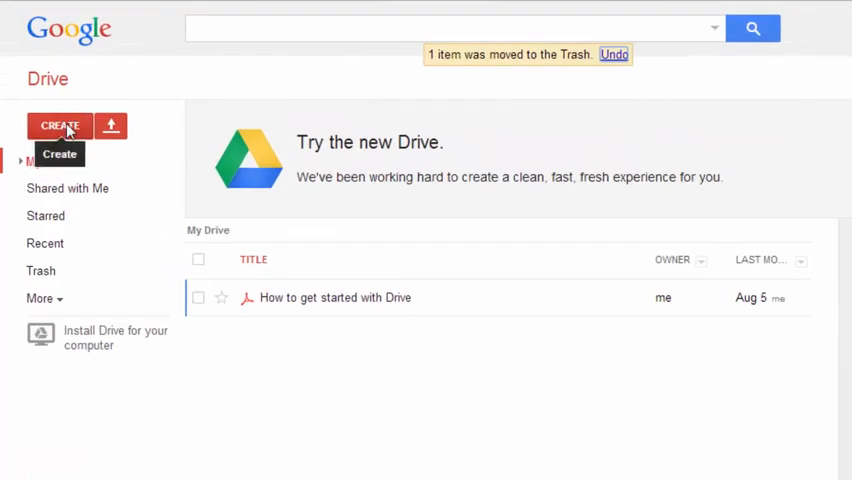
{"action": "left_click", "coordinate": [60, 126]}
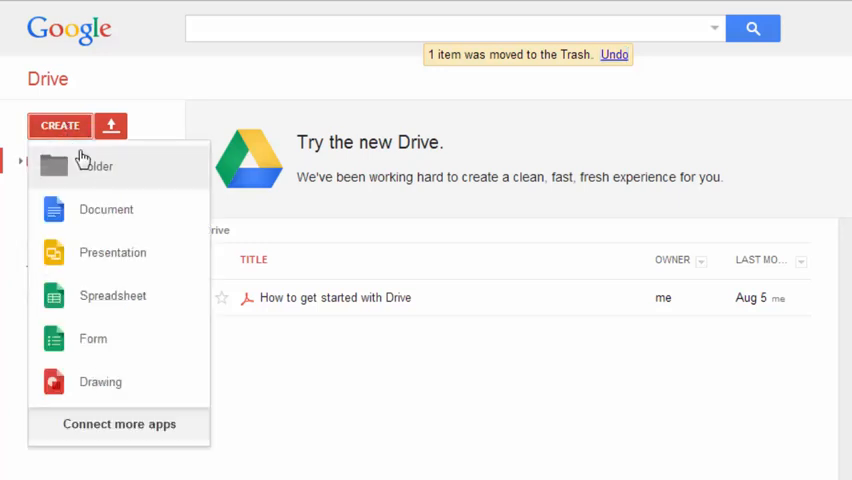
{"action": "mouse_move", "coordinate": [104, 190]}
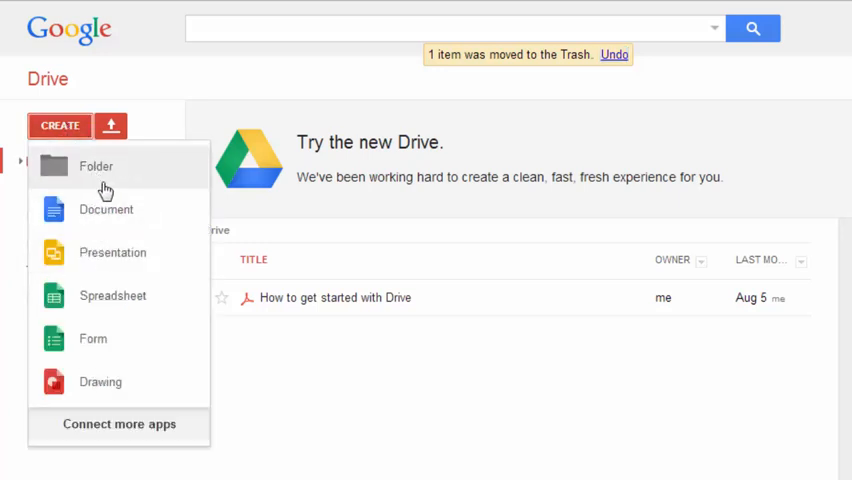
{"action": "mouse_move", "coordinate": [118, 216]}
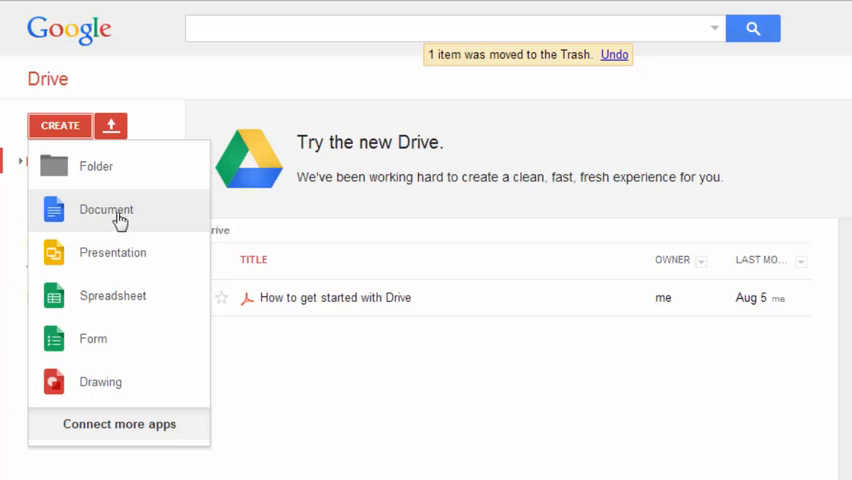
{"action": "mouse_move", "coordinate": [108, 252]}
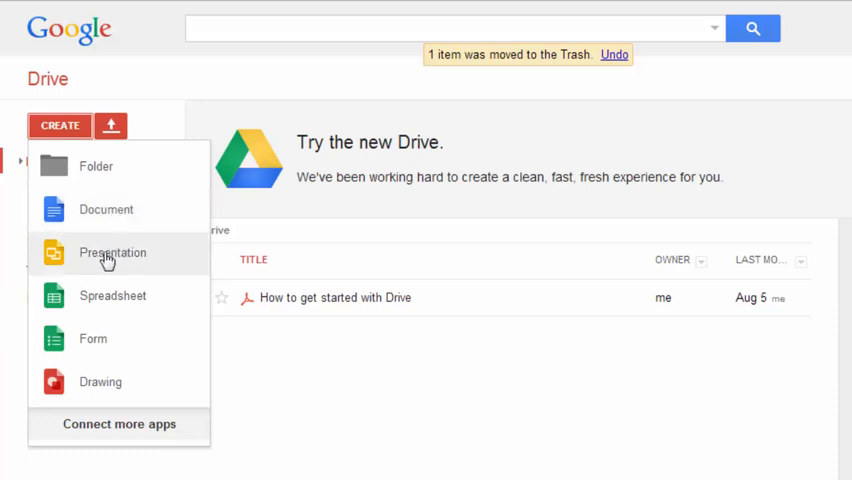
{"action": "mouse_move", "coordinate": [110, 262]}
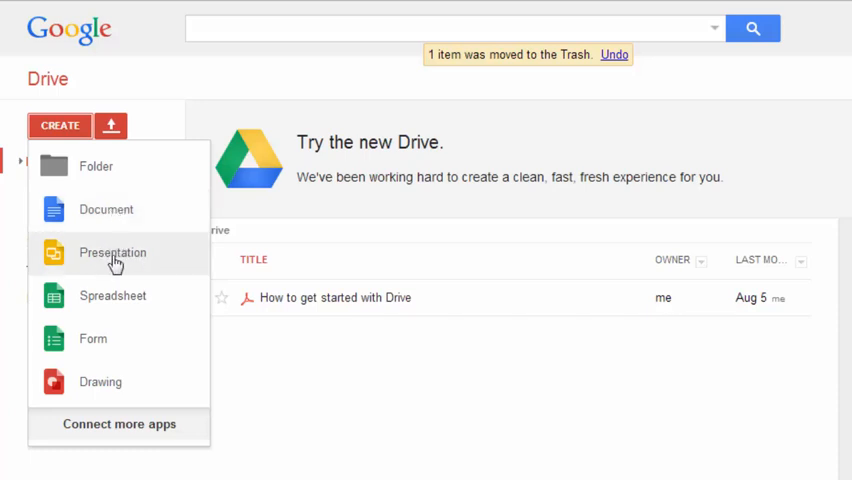
{"action": "mouse_move", "coordinate": [118, 302]}
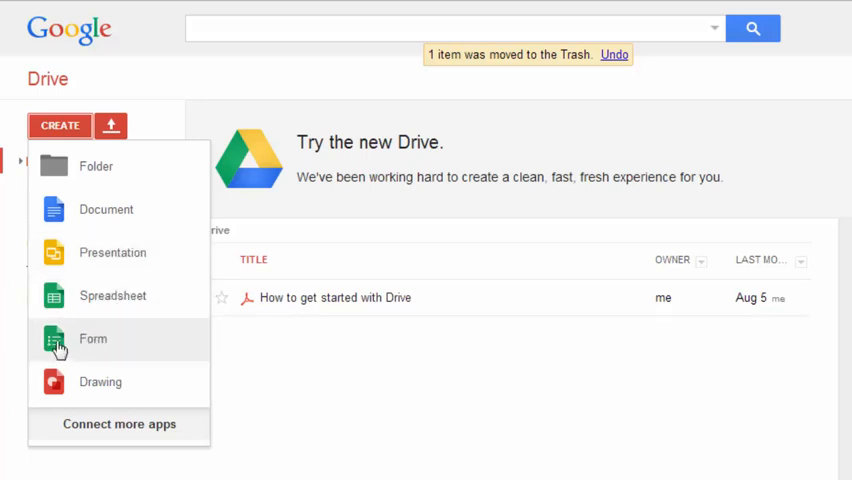
Create a new blank form and replace its placeholder title with 'Testimonil Form'
{"action": "left_click", "coordinate": [92, 338]}
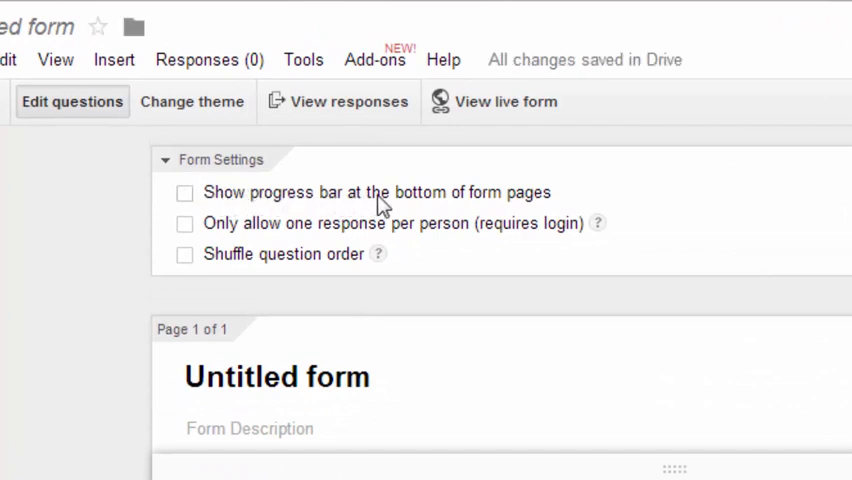
{"action": "mouse_move", "coordinate": [222, 196]}
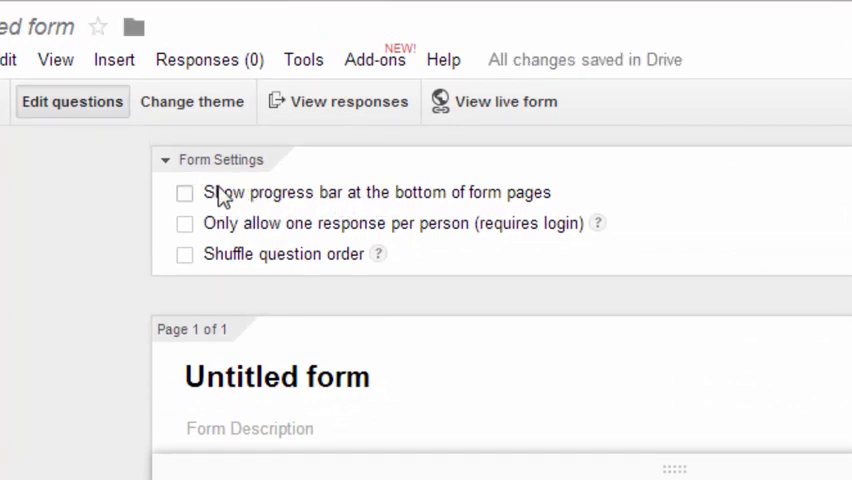
{"action": "mouse_move", "coordinate": [384, 232]}
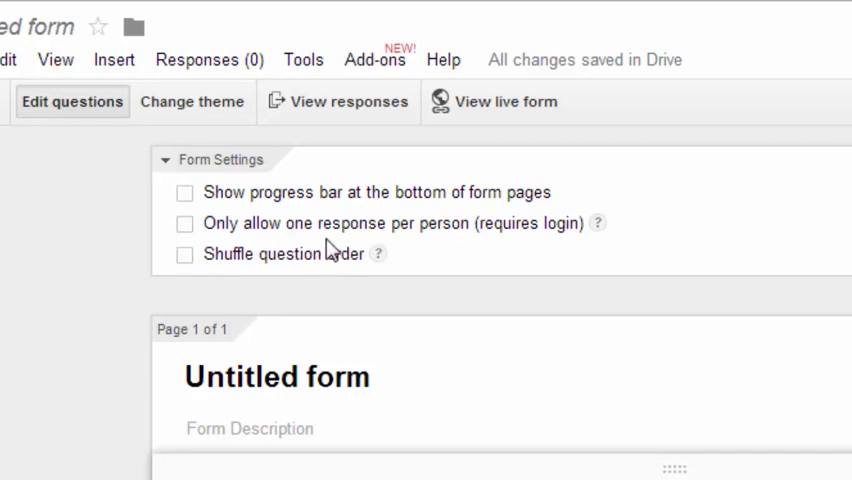
{"action": "left_click", "coordinate": [276, 376]}
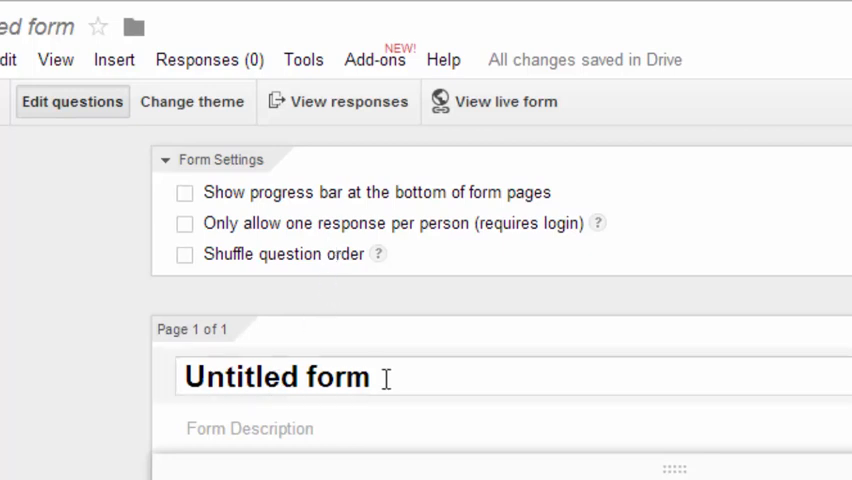
{"action": "double_click", "coordinate": [276, 376]}
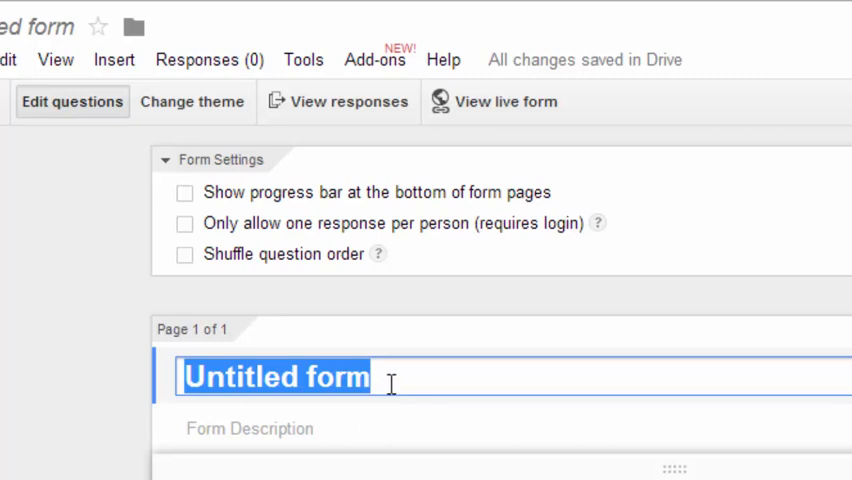
{"action": "type", "text": "Testim"}
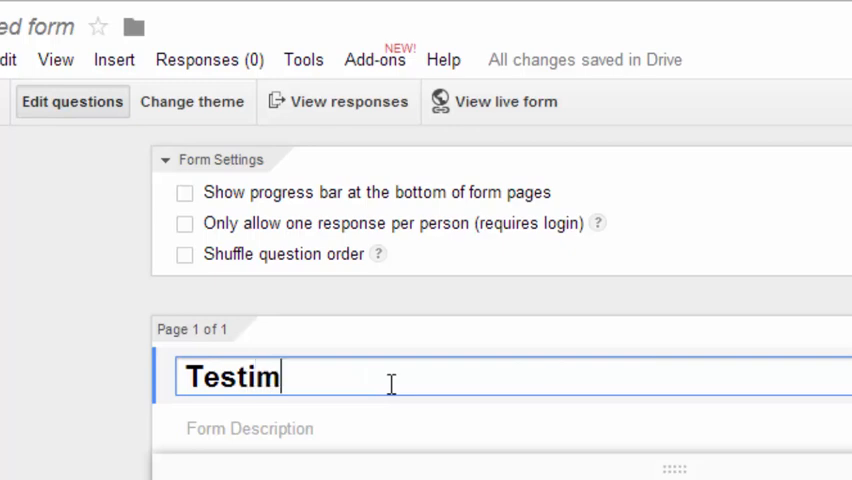
{"action": "type", "text": "onil F"}
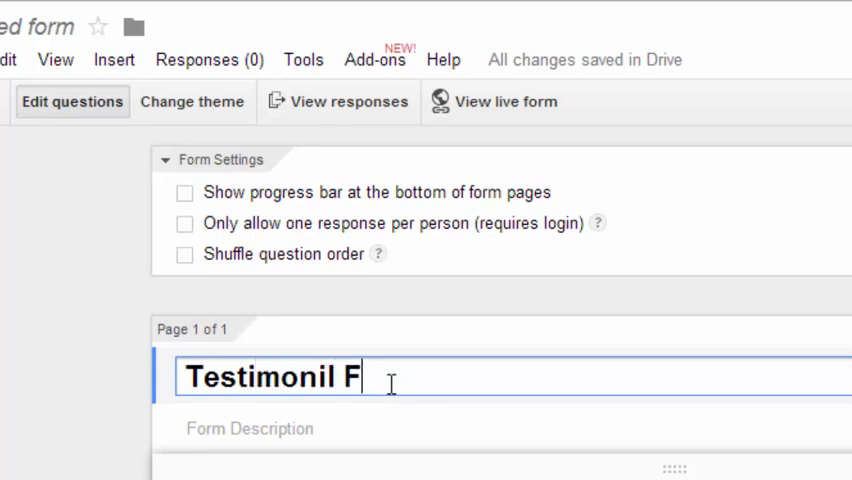
{"action": "type", "text": "orm,"}
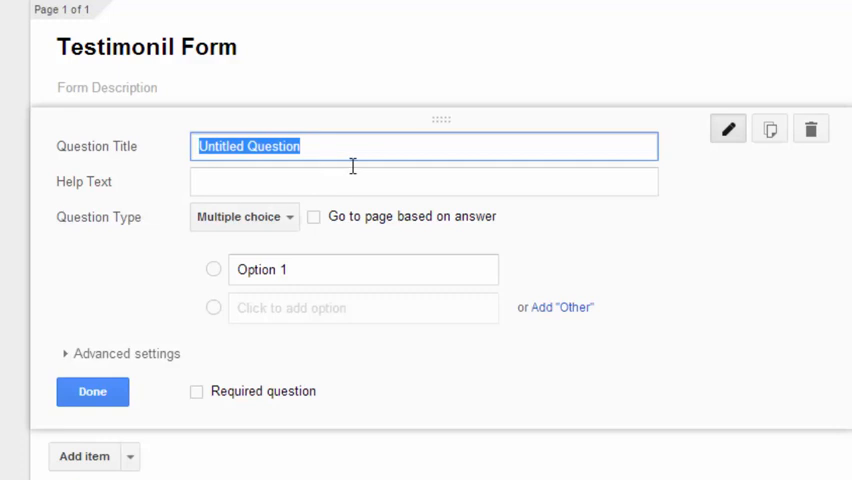
{"action": "mouse_move", "coordinate": [364, 160]}
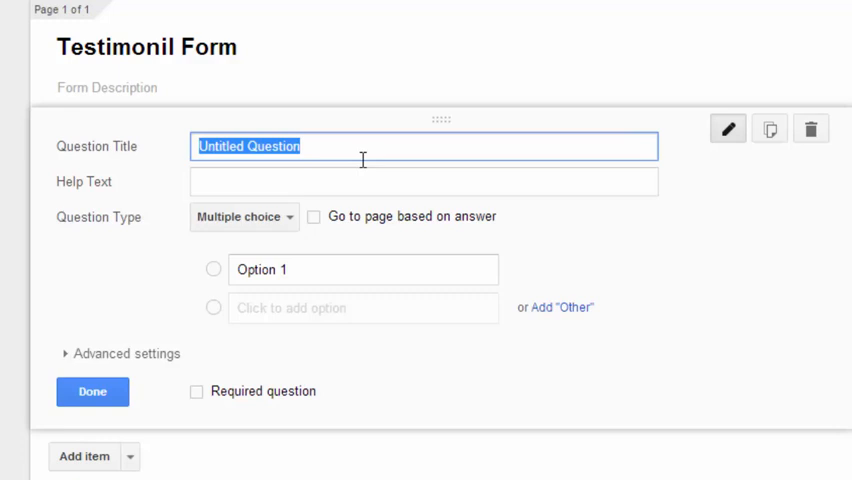
Title the first question 'Name', make it a Text answer and mark it required
{"action": "type", "text": "Na"}
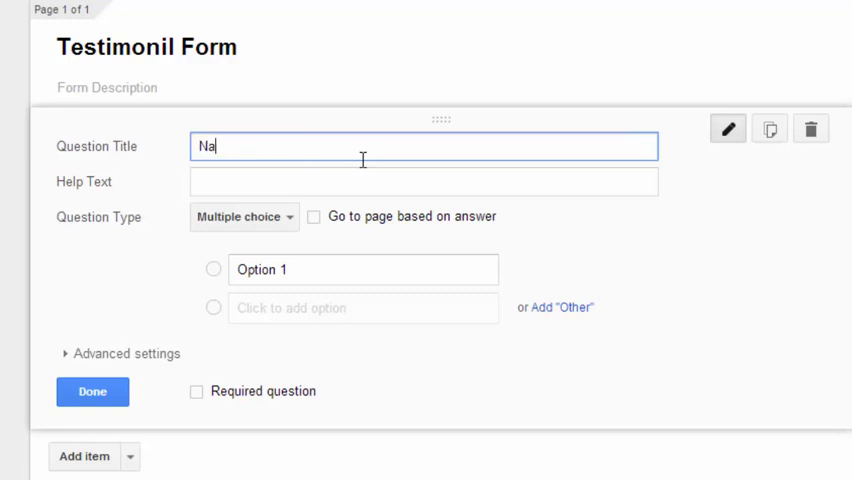
{"action": "type", "text": "me"}
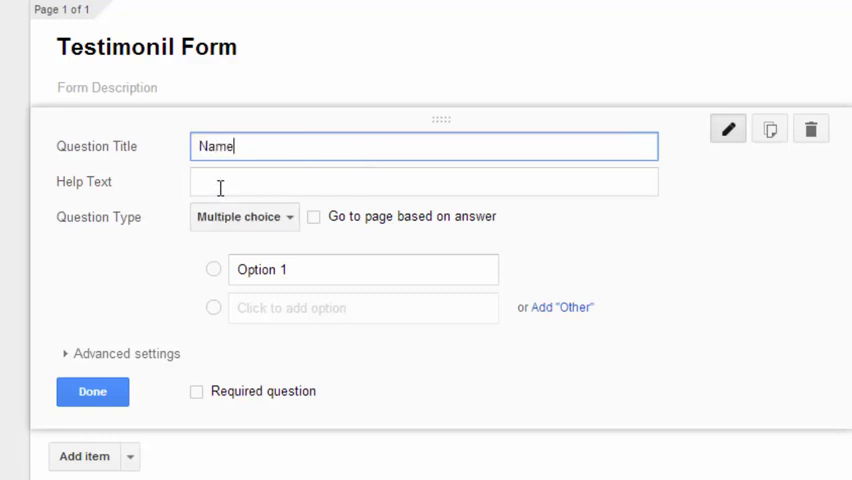
{"action": "left_click", "coordinate": [424, 180]}
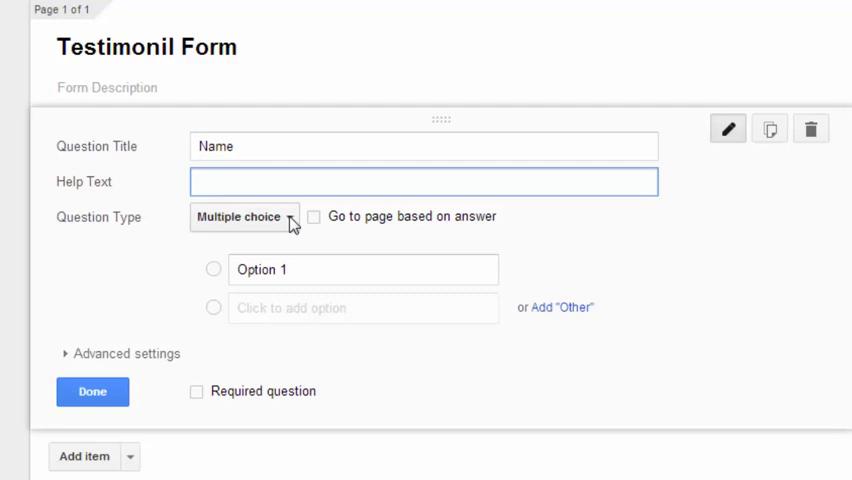
{"action": "left_click", "coordinate": [244, 216]}
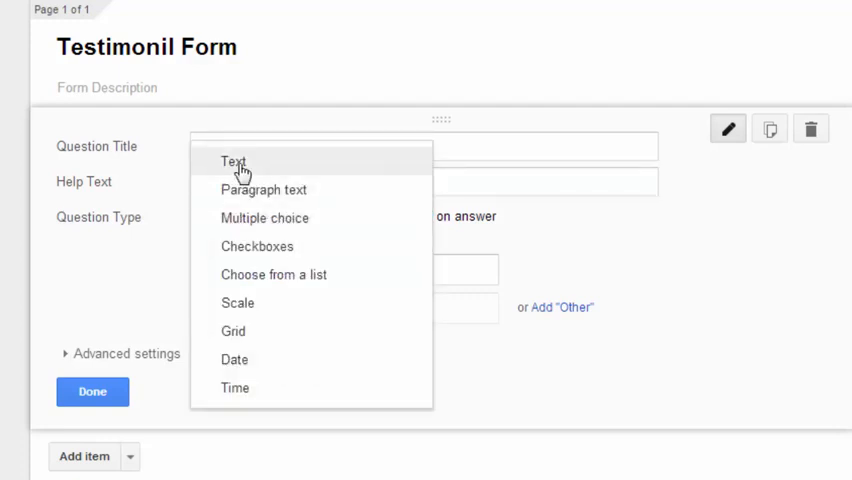
{"action": "left_click", "coordinate": [232, 160]}
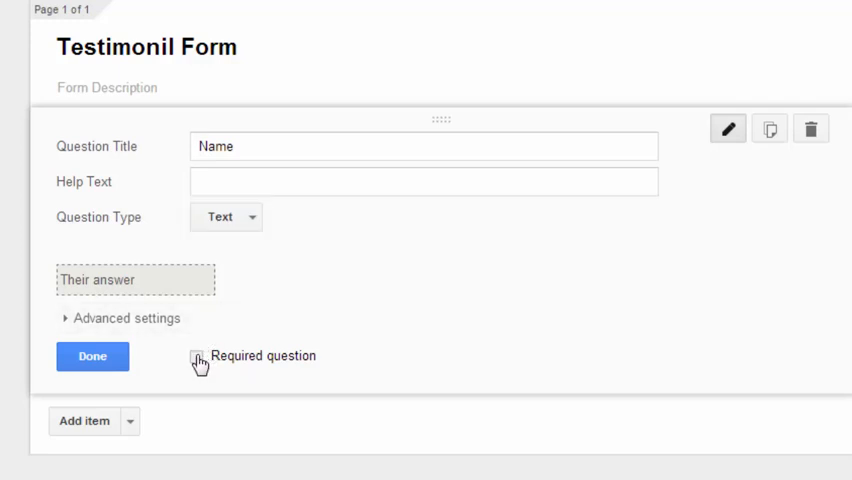
{"action": "left_click", "coordinate": [196, 360]}
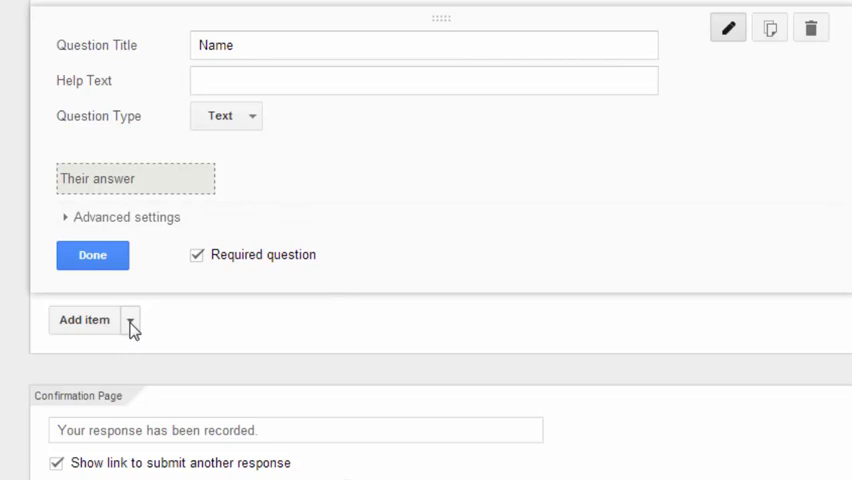
Add an optional Text question 'Company Name' with help text that the company is optional but shown with testimonials
{"action": "left_click", "coordinate": [224, 116]}
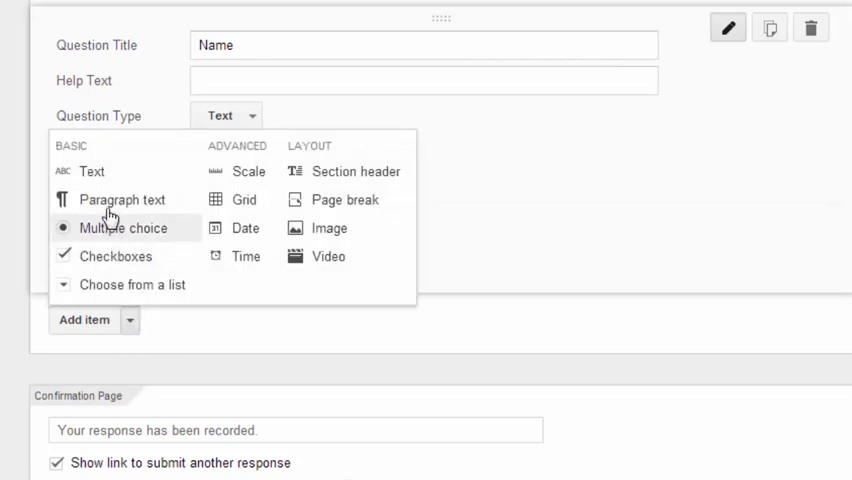
{"action": "mouse_move", "coordinate": [92, 172]}
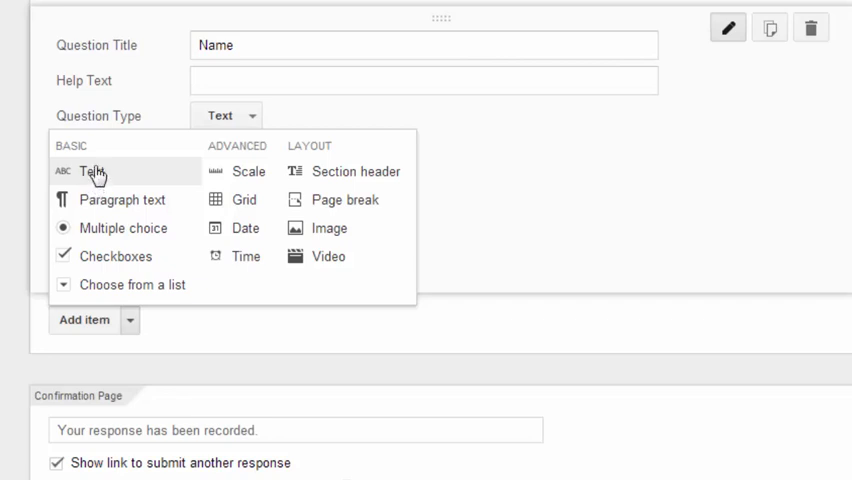
{"action": "mouse_move", "coordinate": [122, 200]}
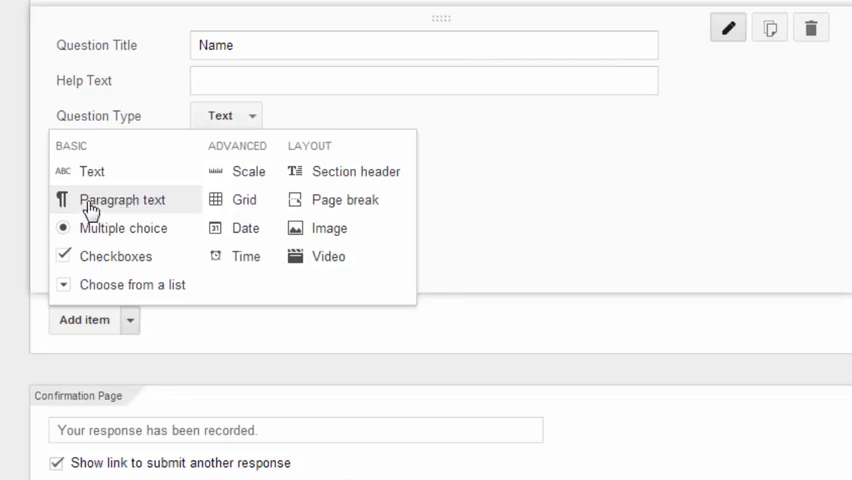
{"action": "mouse_move", "coordinate": [92, 172]}
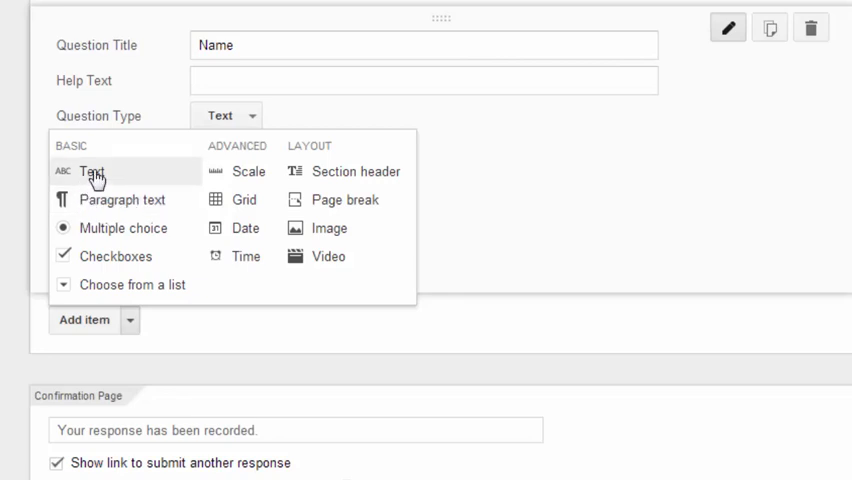
{"action": "left_click", "coordinate": [92, 172]}
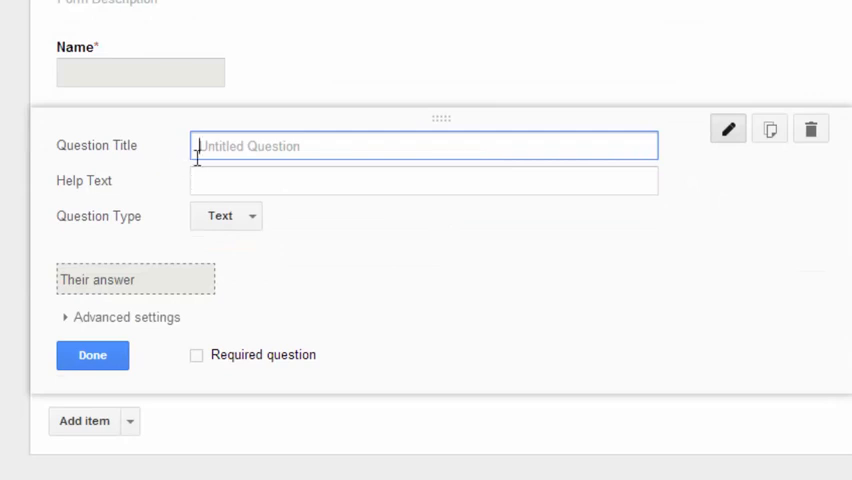
{"action": "mouse_move", "coordinate": [268, 182]}
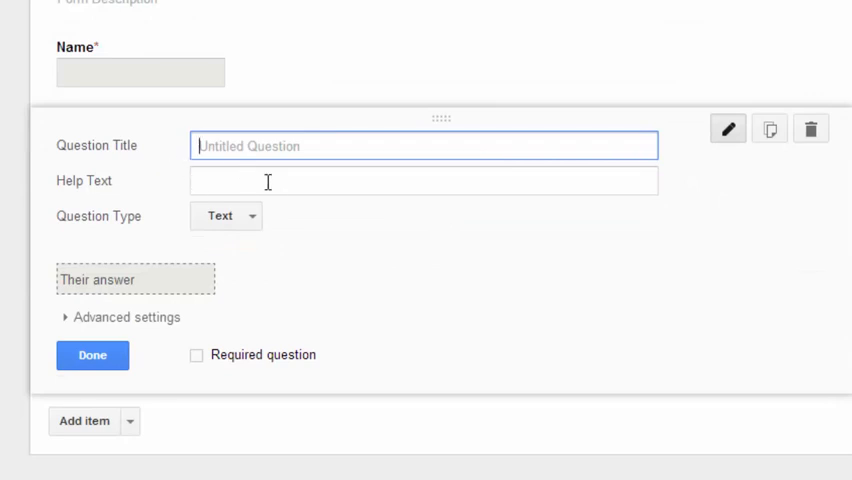
{"action": "type", "text": "Comp"}
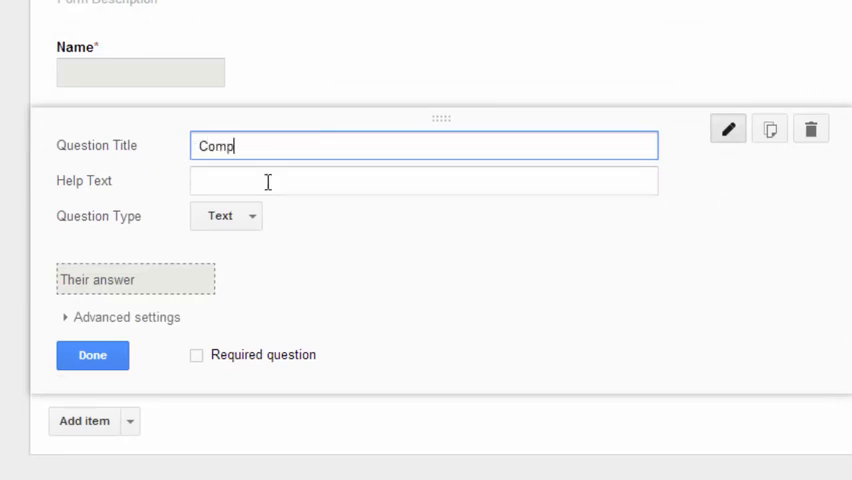
{"action": "type", "text": "any Nam"}
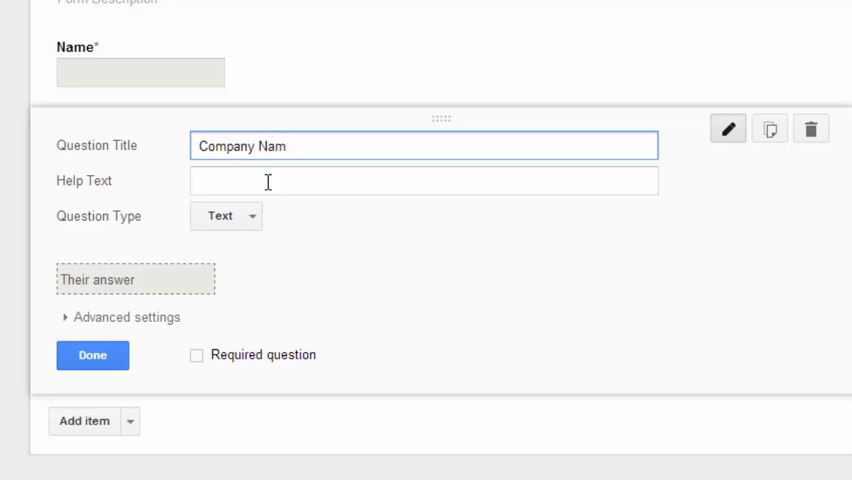
{"action": "type", "text": "e"}
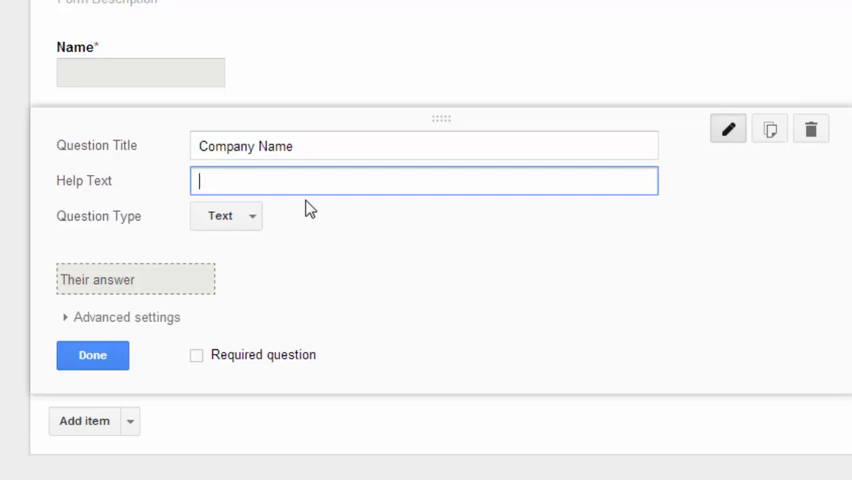
{"action": "type", "text": "Optional, but"}
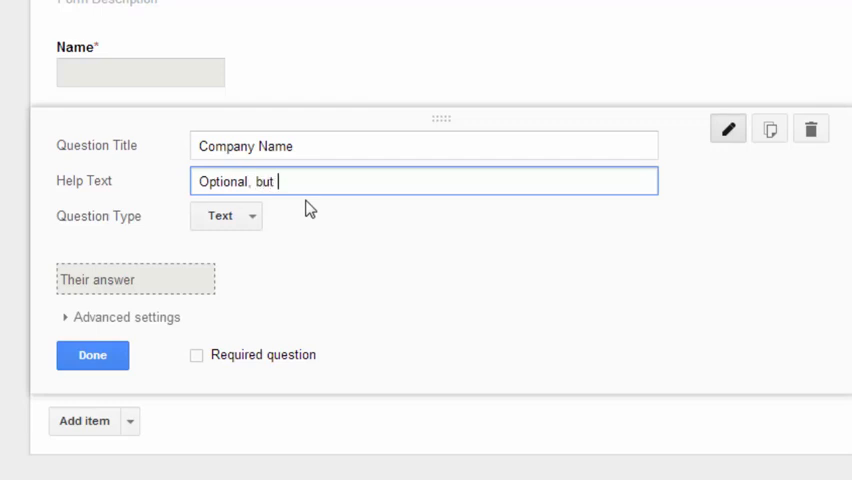
{"action": "type", "text": "your co"}
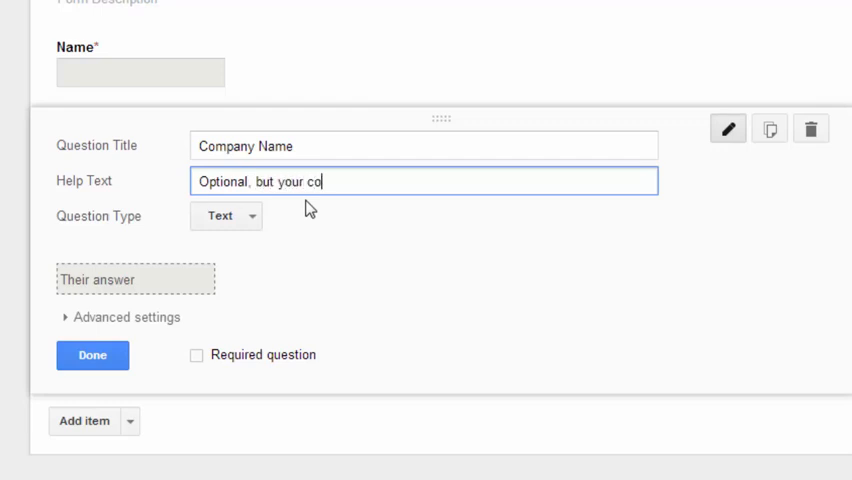
{"action": "type", "text": "mpany with testimonials"}
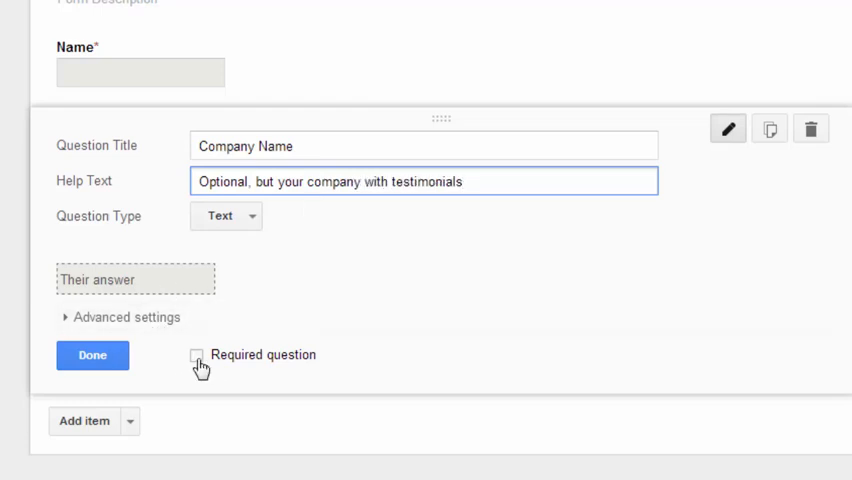
{"action": "left_click", "coordinate": [460, 180]}
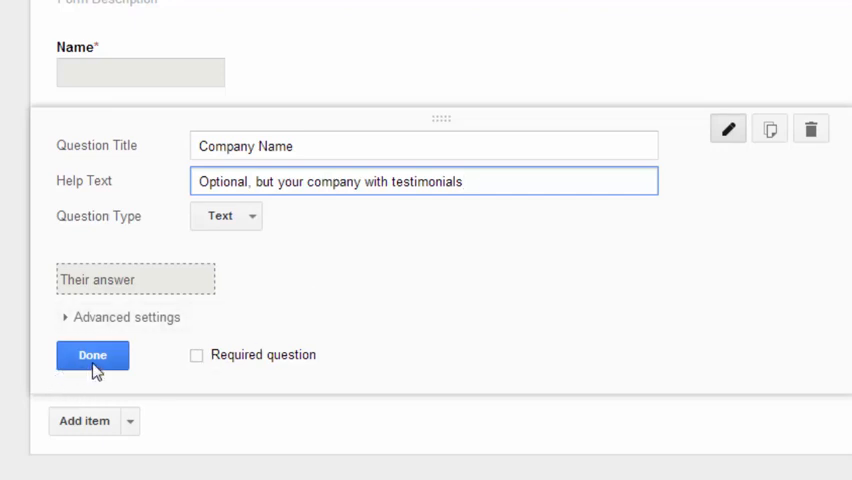
{"action": "left_click", "coordinate": [92, 356]}
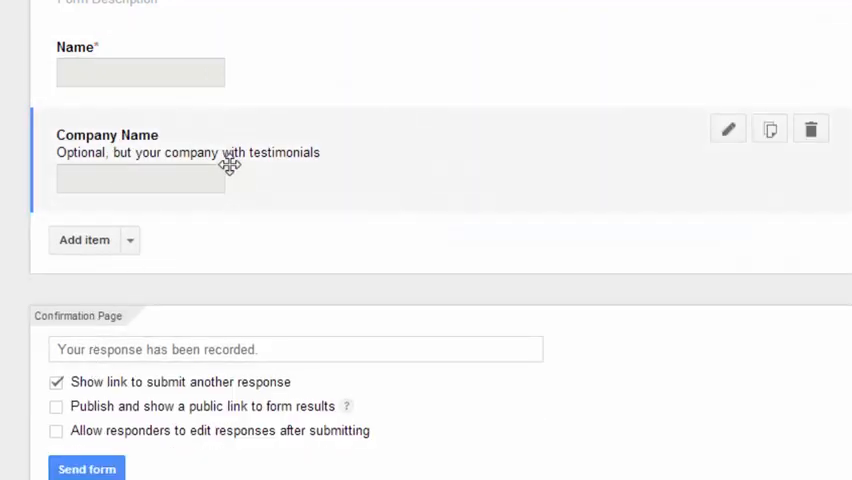
Add a Text question 'Your Town/City, State and Country' with help 'Example: Luton, England or Daton, Ohio, USA'
{"action": "left_click", "coordinate": [84, 240]}
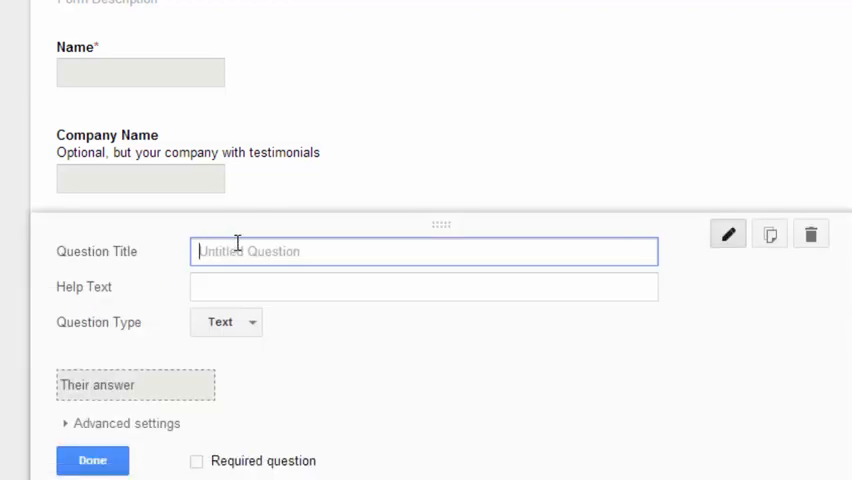
{"action": "type", "text": "Your Town/City, State and Country"}
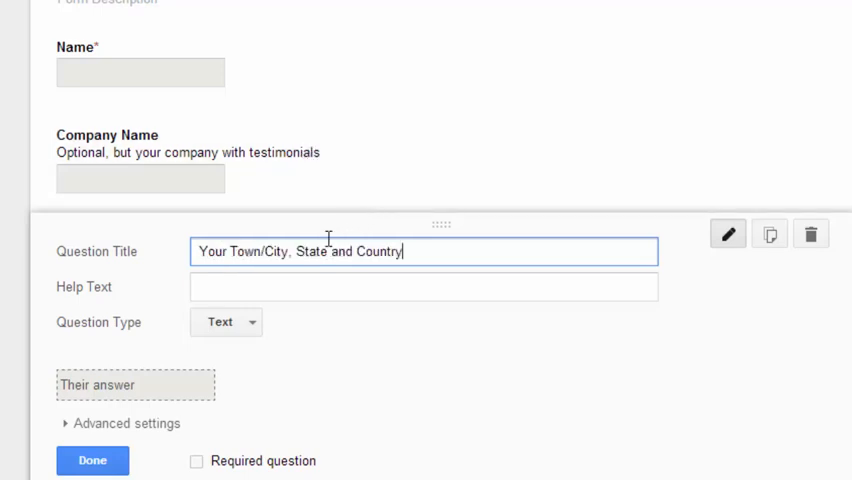
{"action": "left_click", "coordinate": [424, 288]}
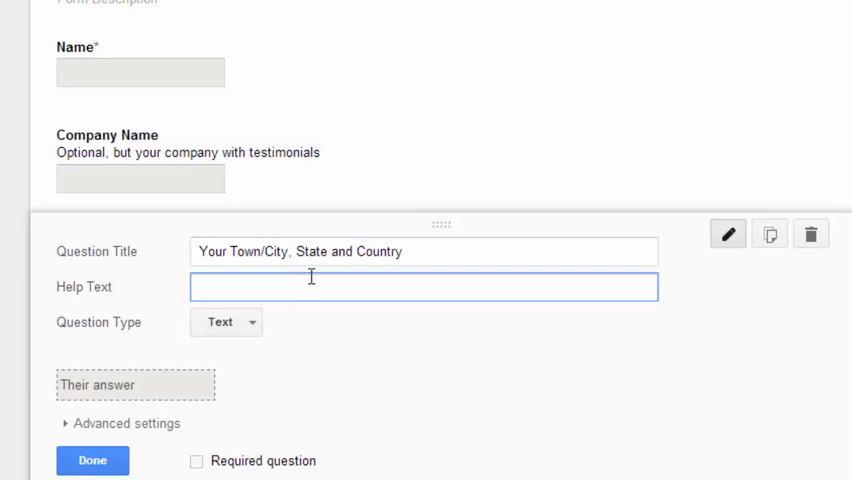
{"action": "type", "text": "Example:"}
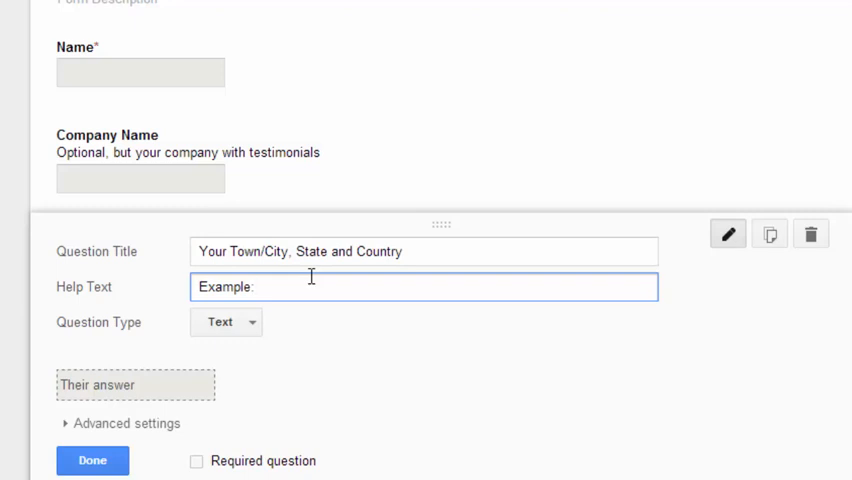
{"action": "type", "text": "Lut"}
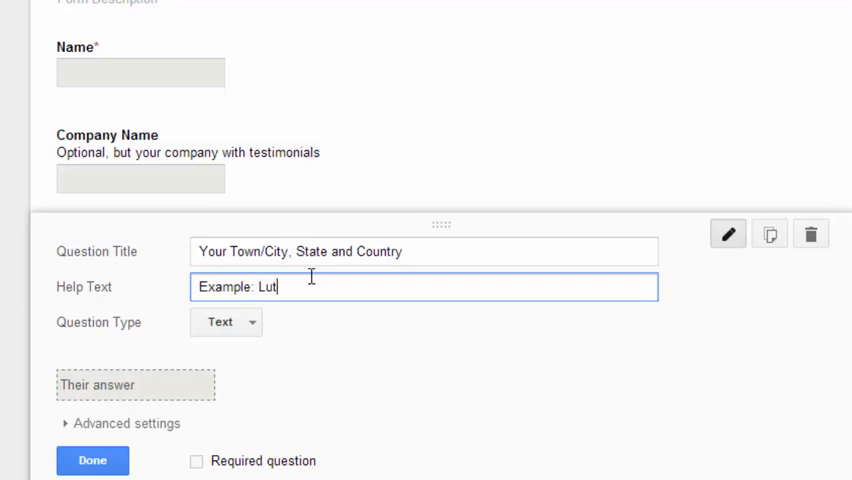
{"action": "type", "text": "on"}
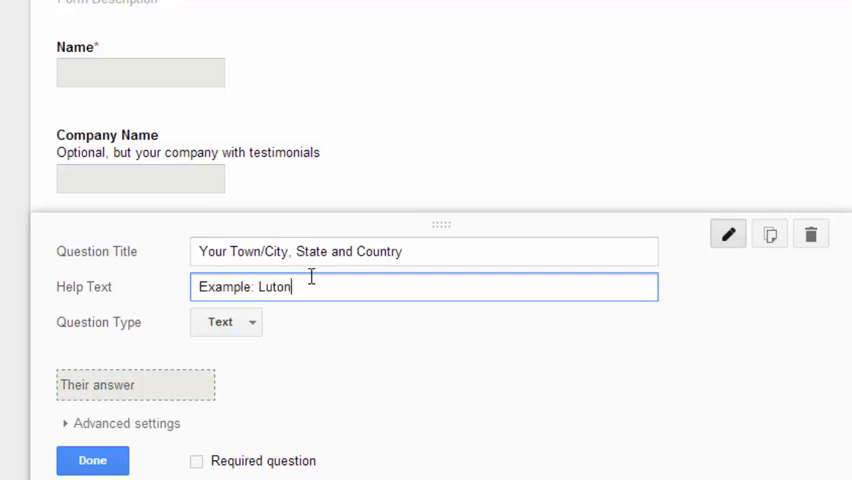
{"action": "type", "text": ","}
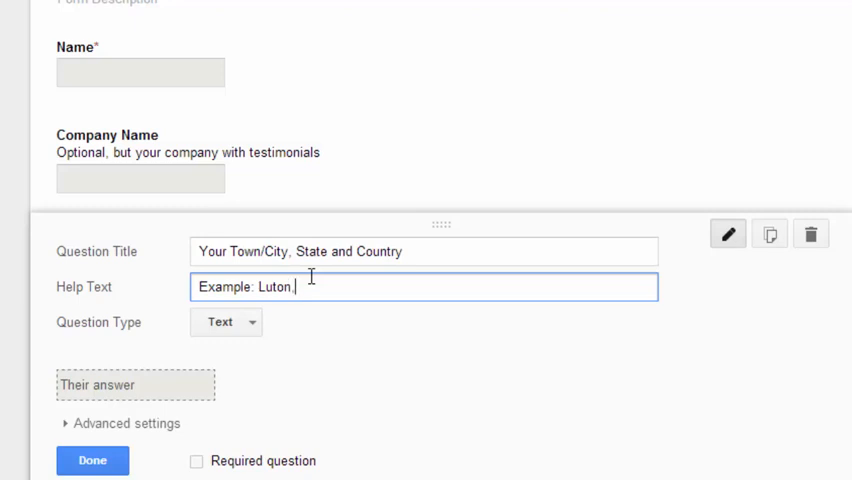
{"action": "type", "text": "Enga"}
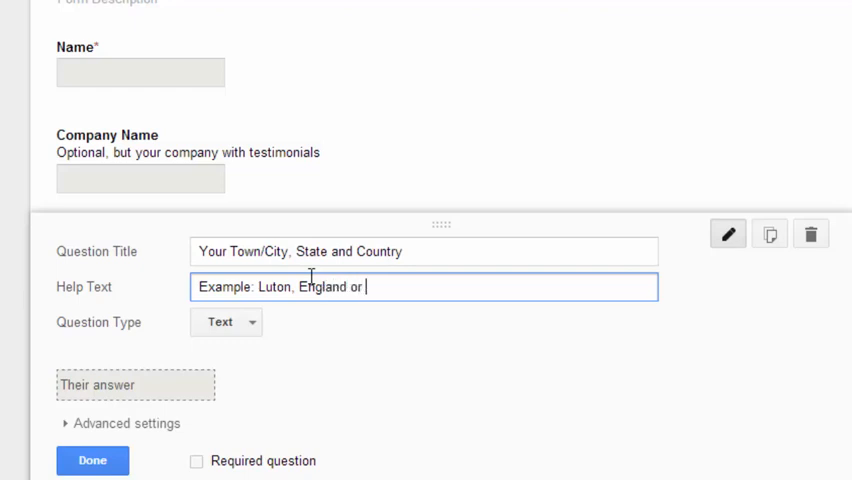
{"action": "type", "text": "D"}
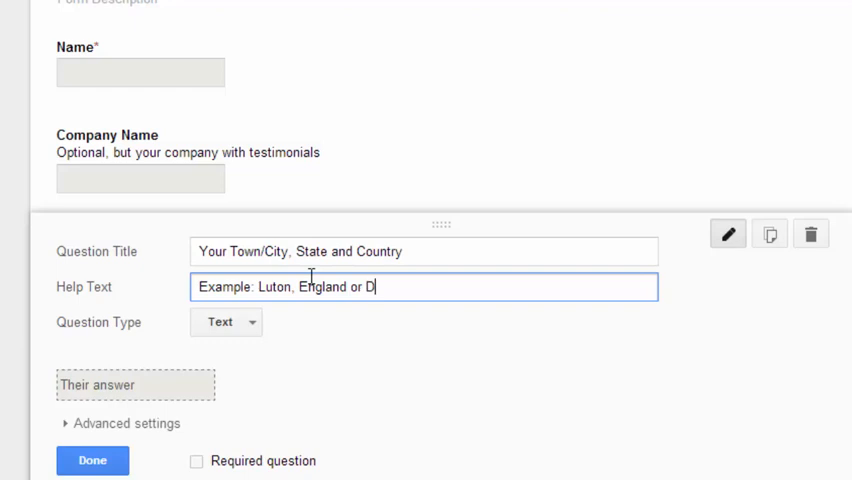
{"action": "type", "text": "aton, Ohio,"}
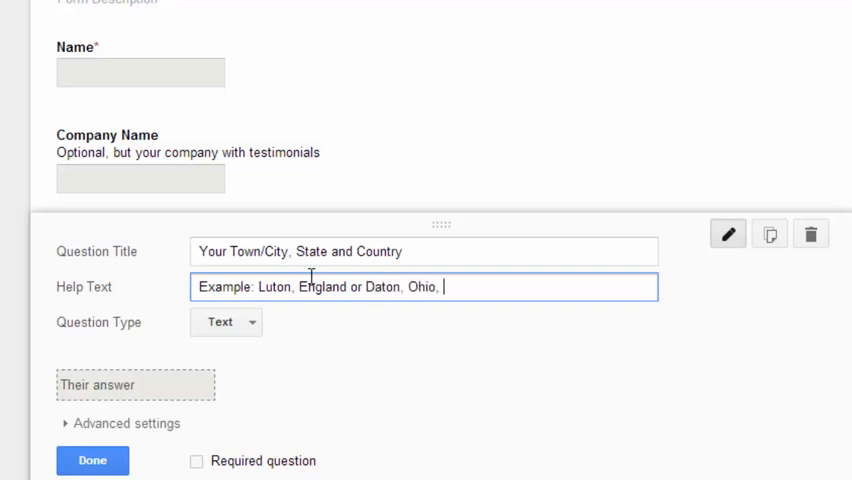
{"action": "type", "text": "USA"}
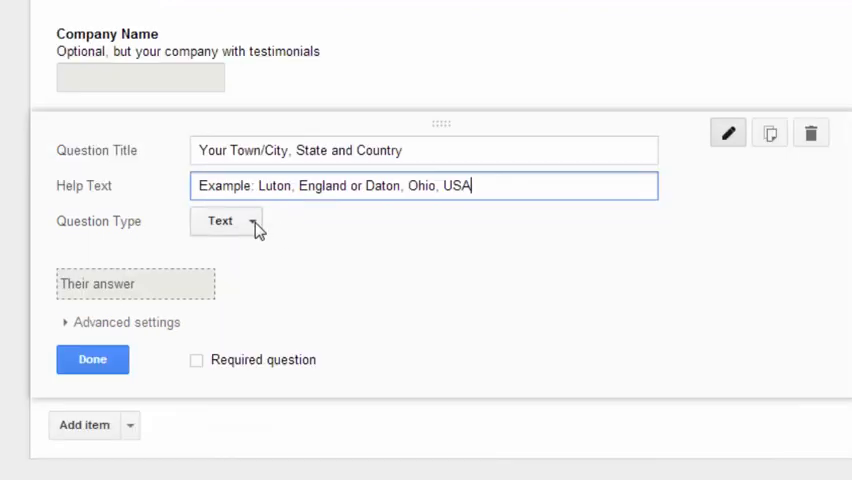
{"action": "mouse_move", "coordinate": [262, 276]}
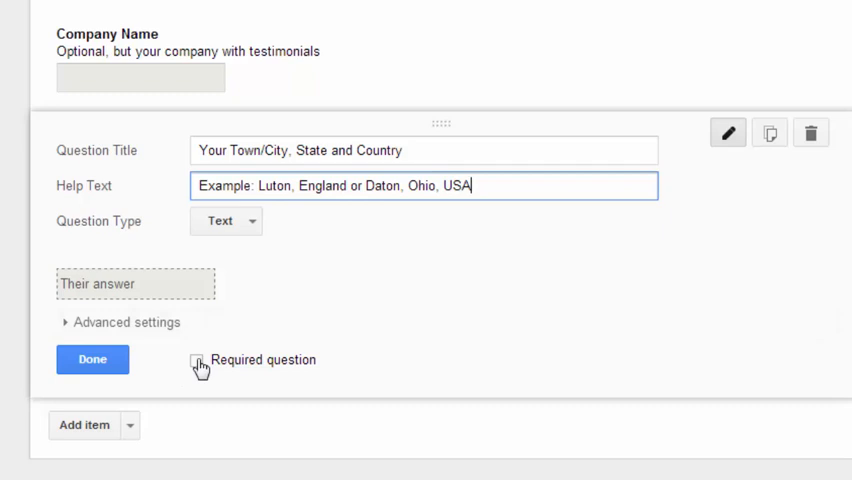
Add a Paragraph text question 'Your Testimonial' with help 'Please let us know what you think of our website'
{"action": "left_click", "coordinate": [226, 220]}
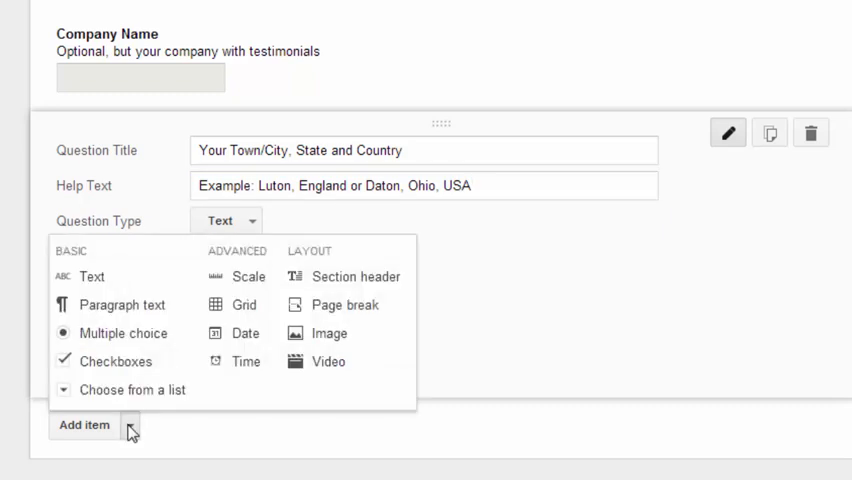
{"action": "mouse_move", "coordinate": [110, 304]}
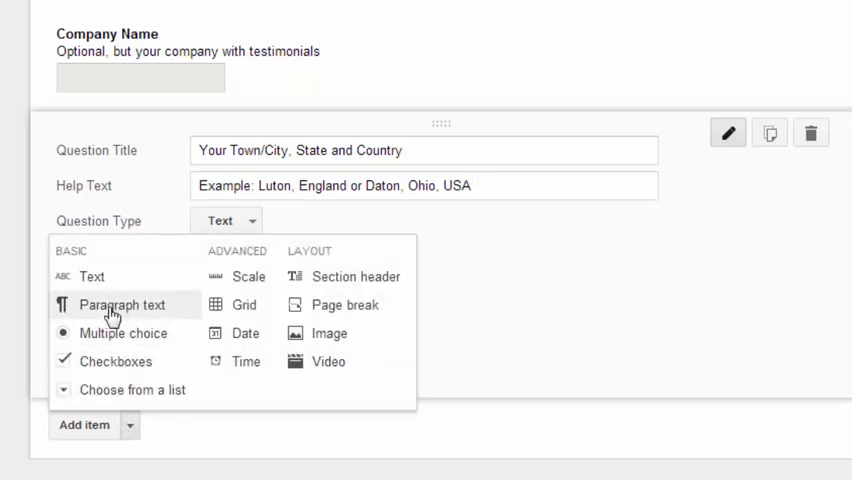
{"action": "left_click", "coordinate": [124, 304]}
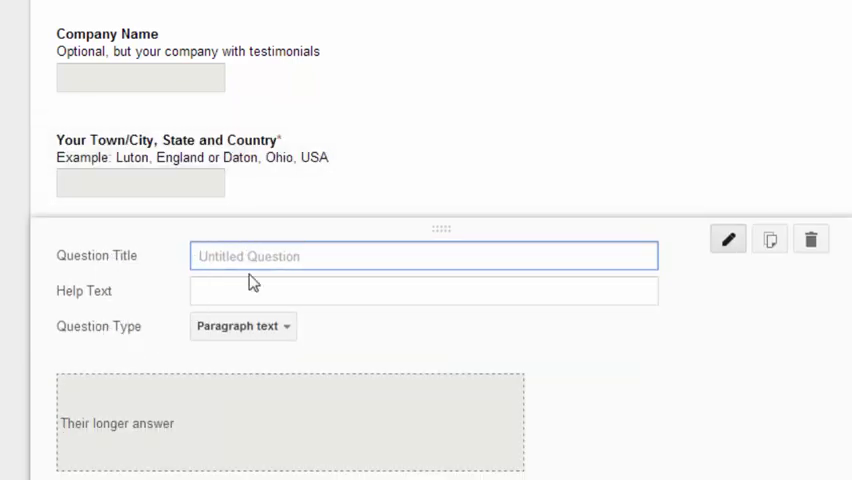
{"action": "type", "text": "Your T"}
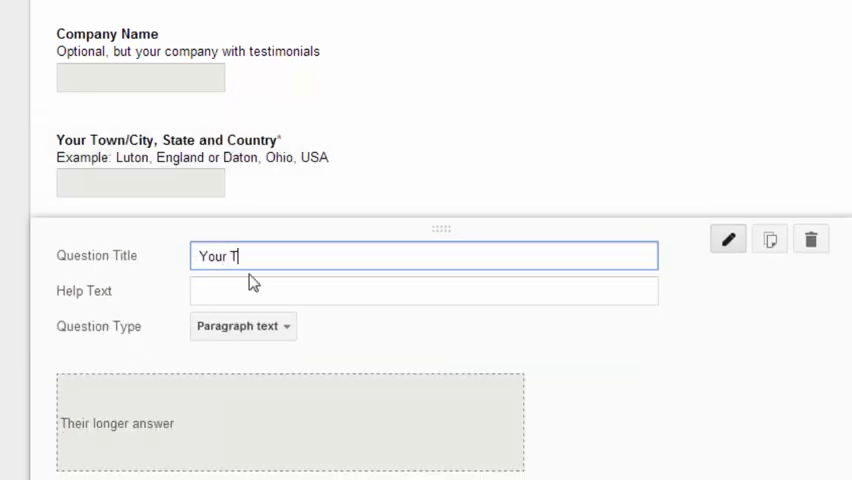
{"action": "type", "text": "estimonial"}
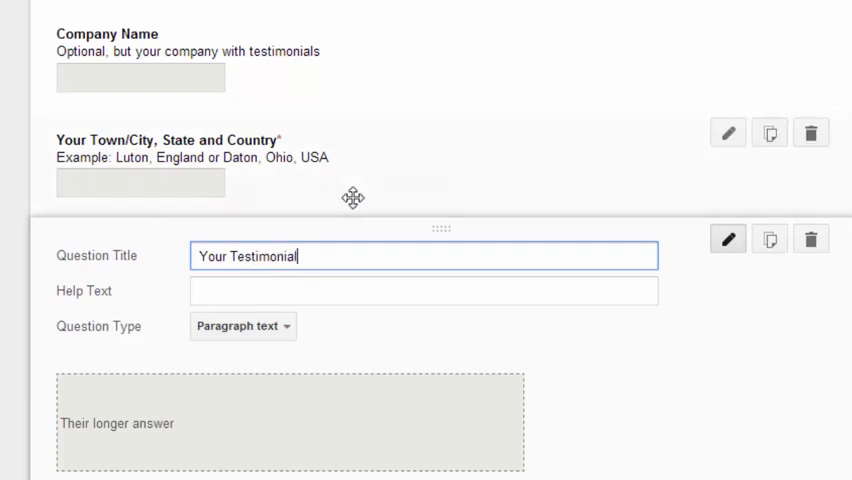
{"action": "type", "text": "Please let us know what you think of our website."}
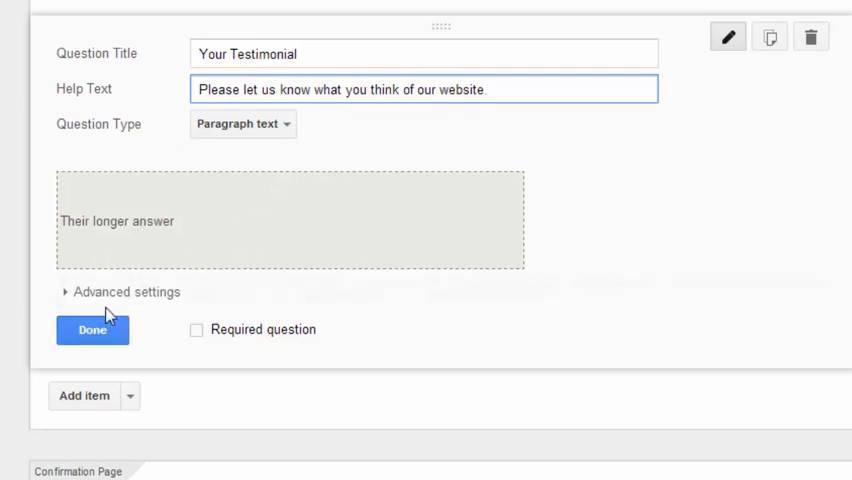
{"action": "left_click", "coordinate": [92, 330]}
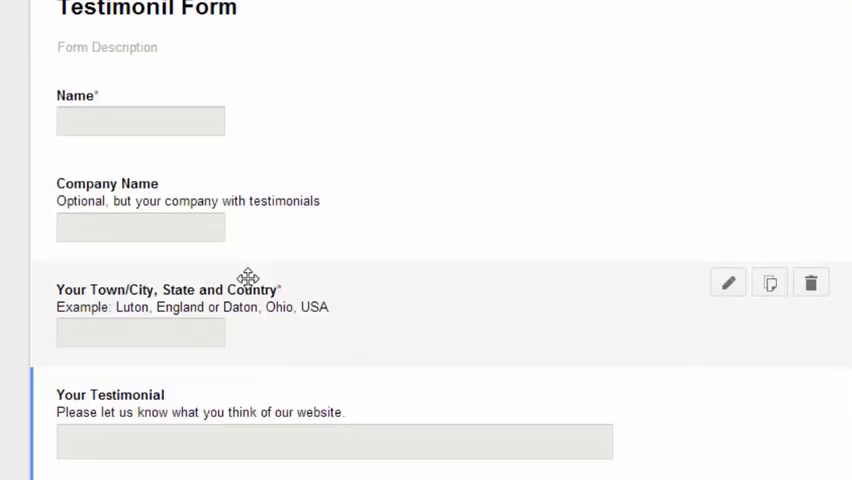
{"action": "scroll", "scroll_direction": "down", "scroll_amount": 3}
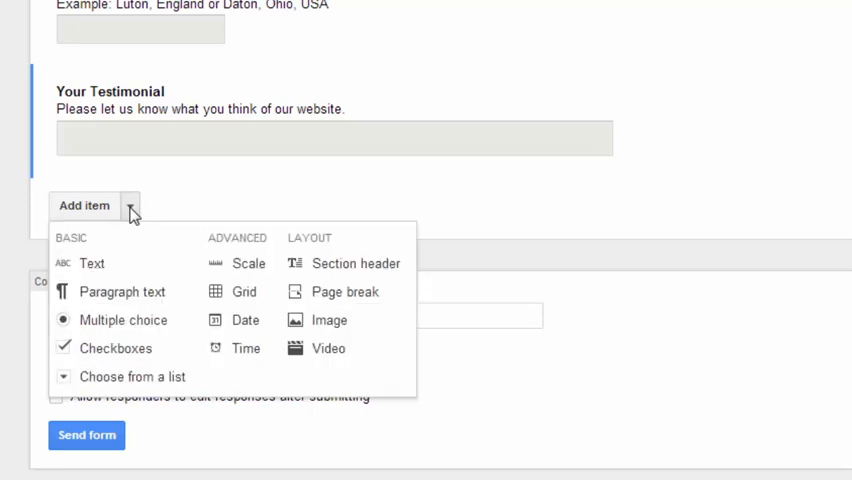
{"action": "mouse_move", "coordinate": [92, 264]}
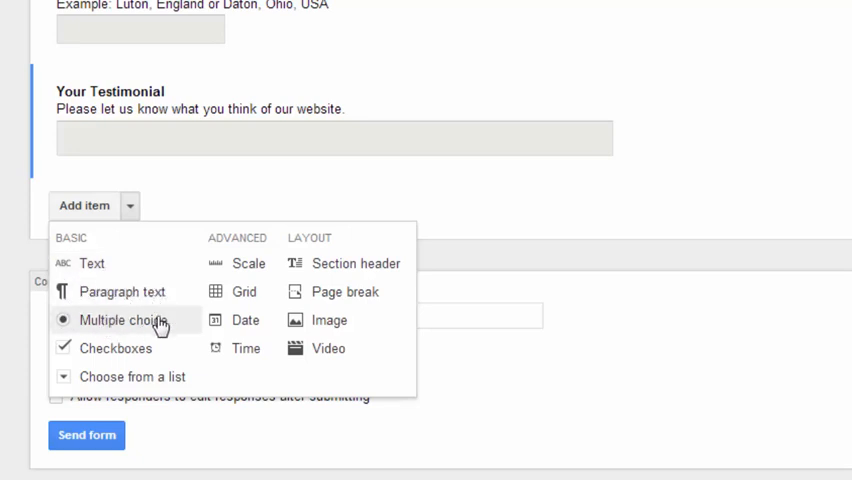
{"action": "mouse_move", "coordinate": [114, 348]}
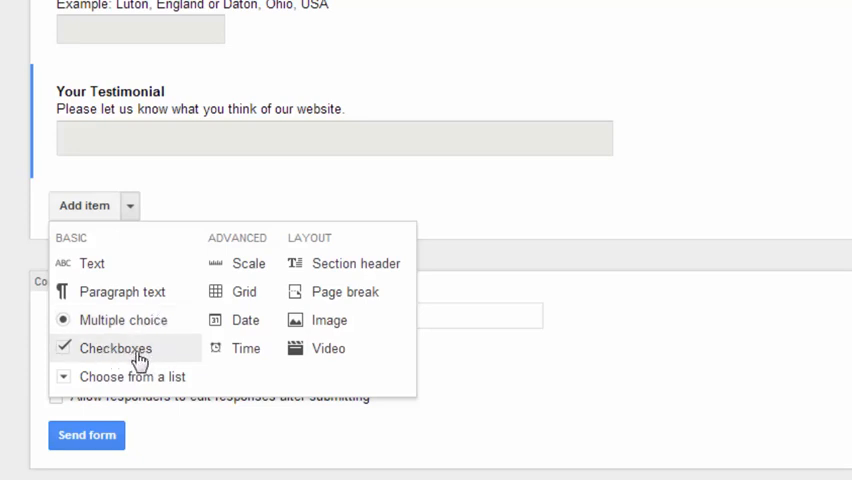
{"action": "mouse_move", "coordinate": [230, 270]}
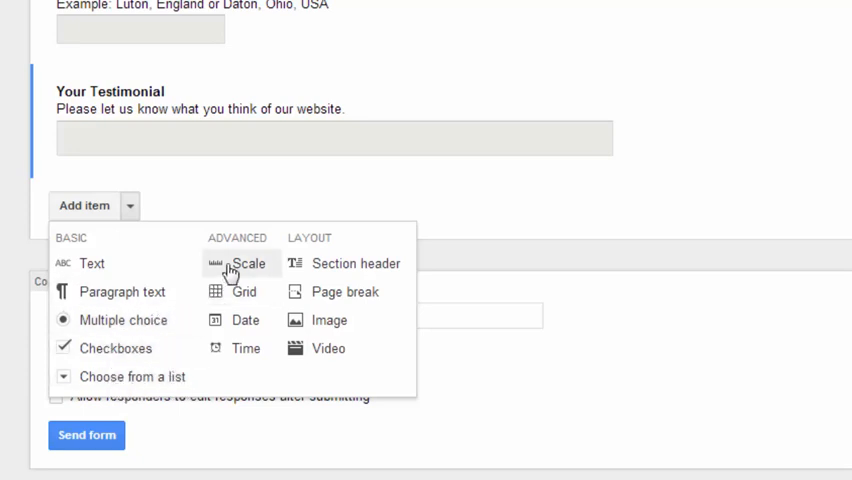
{"action": "mouse_move", "coordinate": [244, 276]}
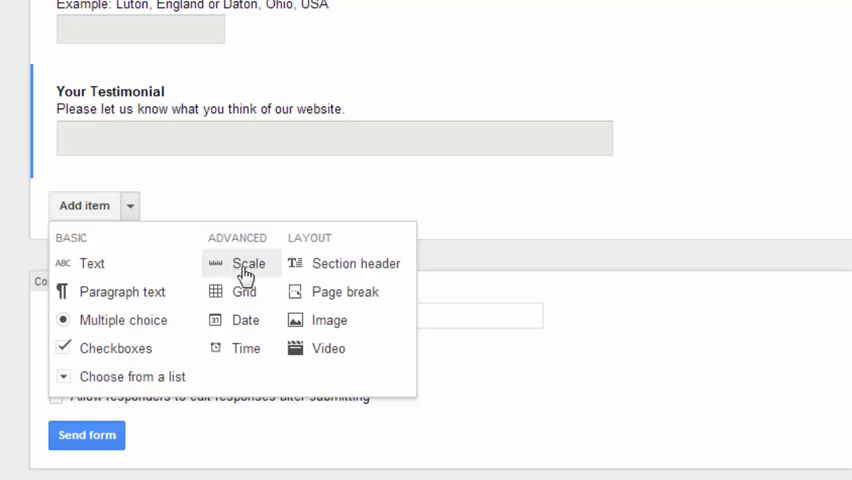
{"action": "mouse_move", "coordinate": [240, 278]}
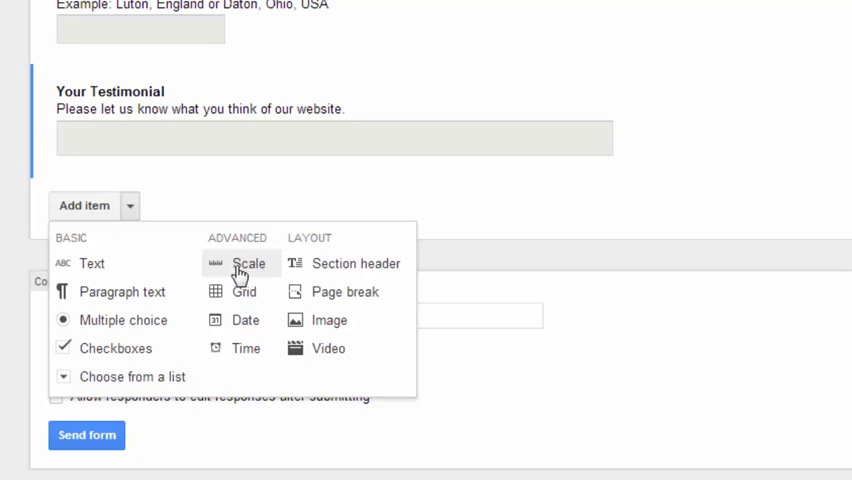
{"action": "mouse_move", "coordinate": [244, 272]}
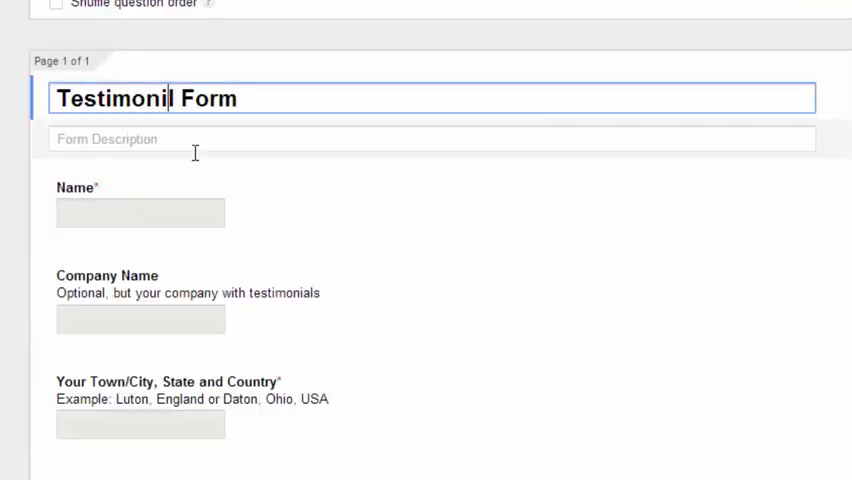
In the Confirmation Page settings, untick 'Show link to submit another response'
{"action": "scroll", "scroll_direction": "down", "scroll_amount": 3}
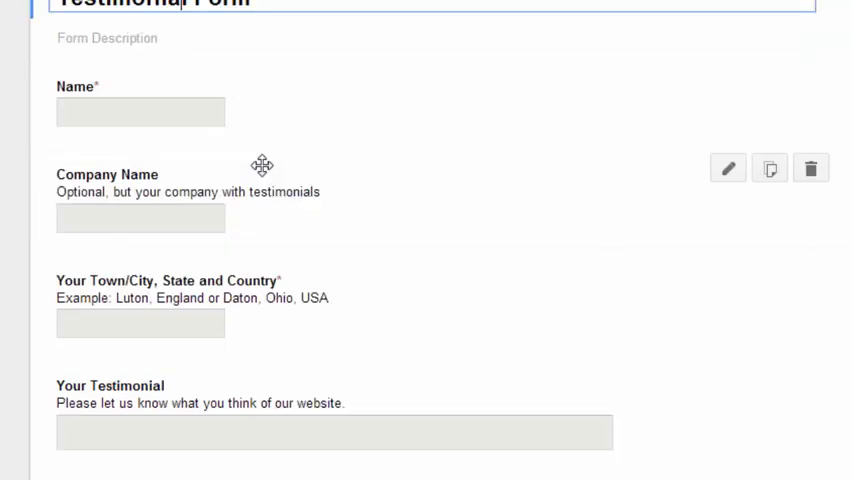
{"action": "scroll", "scroll_direction": "down", "scroll_amount": 3}
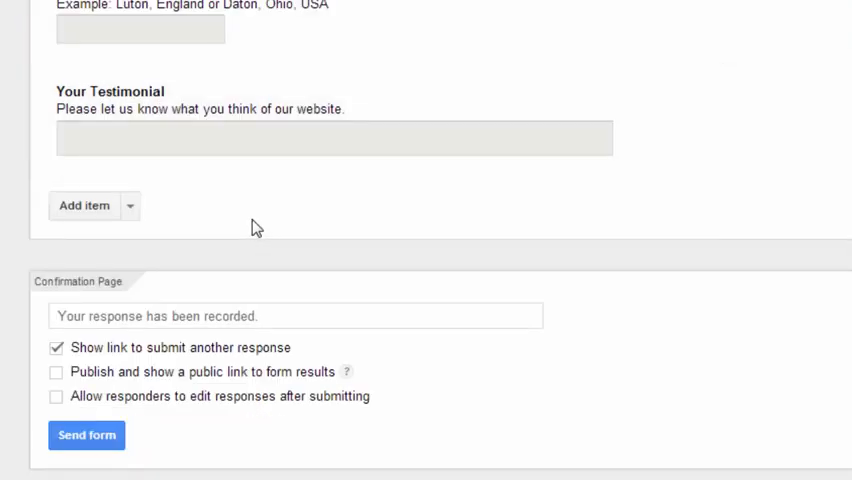
{"action": "mouse_move", "coordinate": [228, 270]}
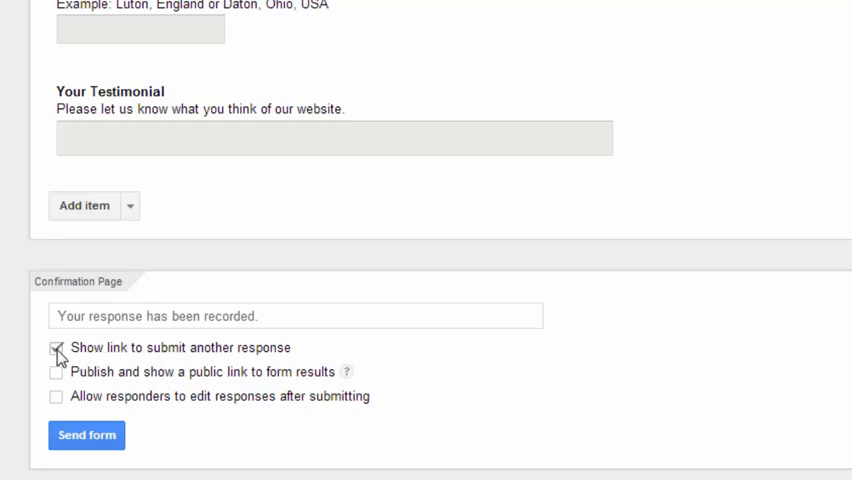
{"action": "scroll", "scroll_direction": "down", "scroll_amount": 3}
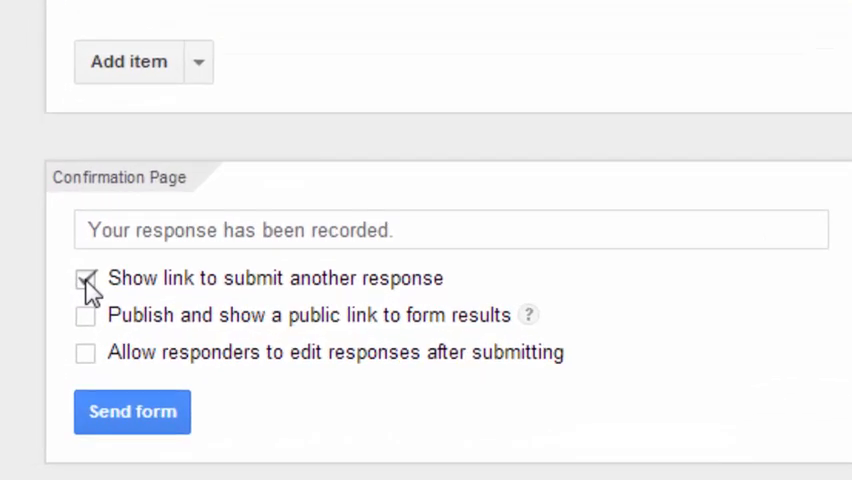
{"action": "left_click", "coordinate": [84, 278]}
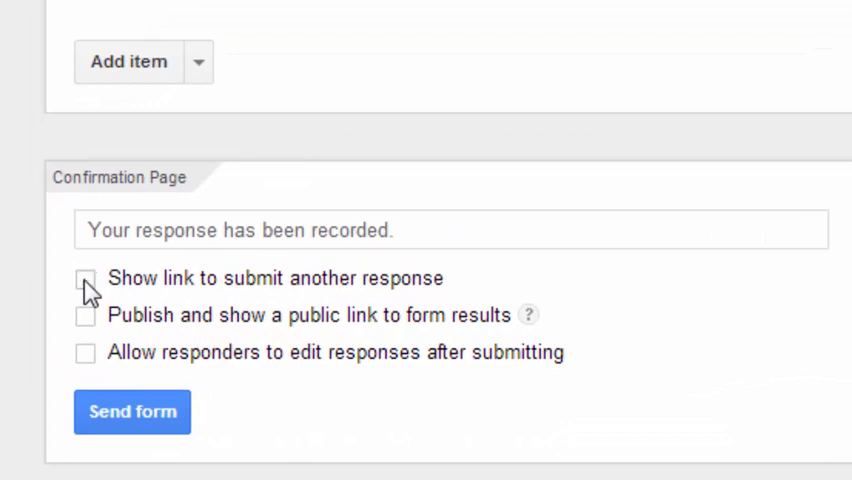
{"action": "mouse_move", "coordinate": [388, 316]}
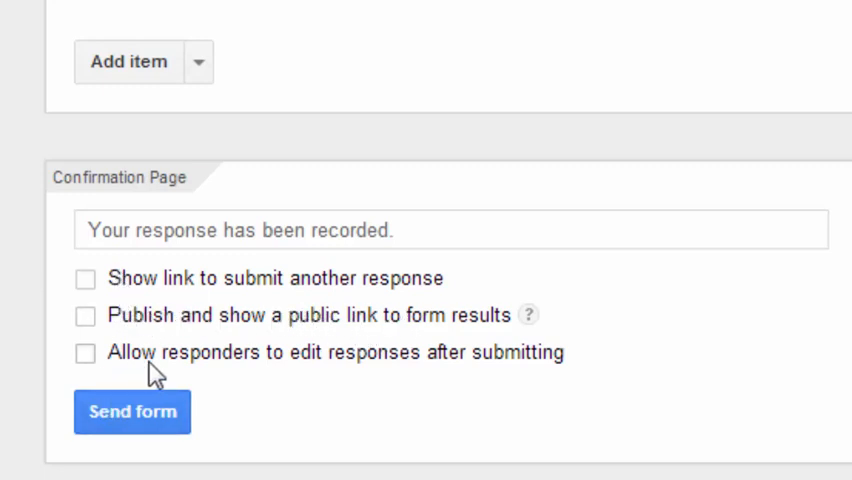
{"action": "mouse_move", "coordinate": [498, 364]}
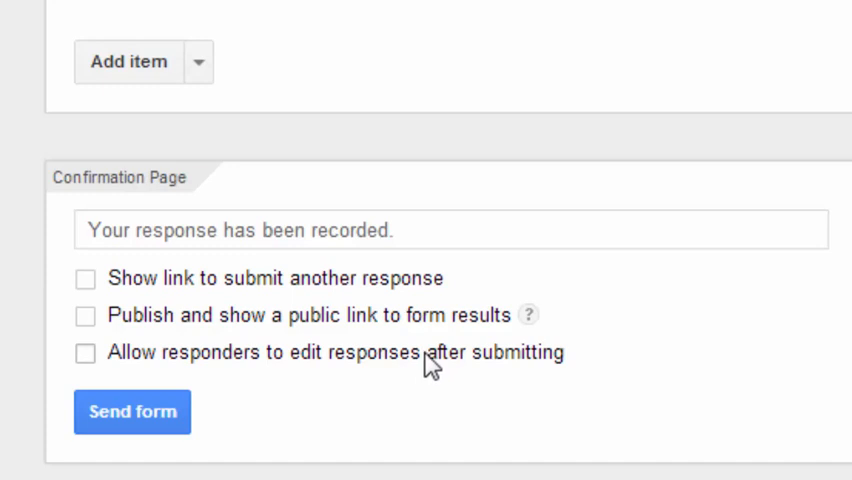
{"action": "mouse_move", "coordinate": [256, 416]}
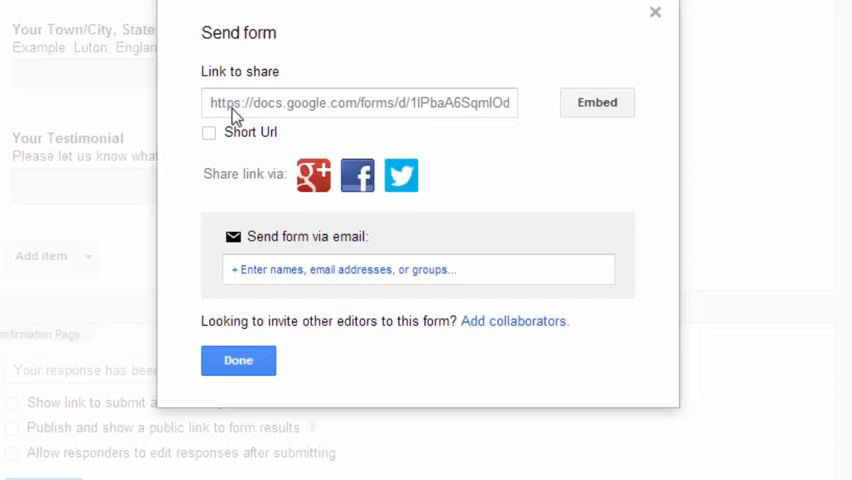
{"action": "mouse_move", "coordinate": [296, 112]}
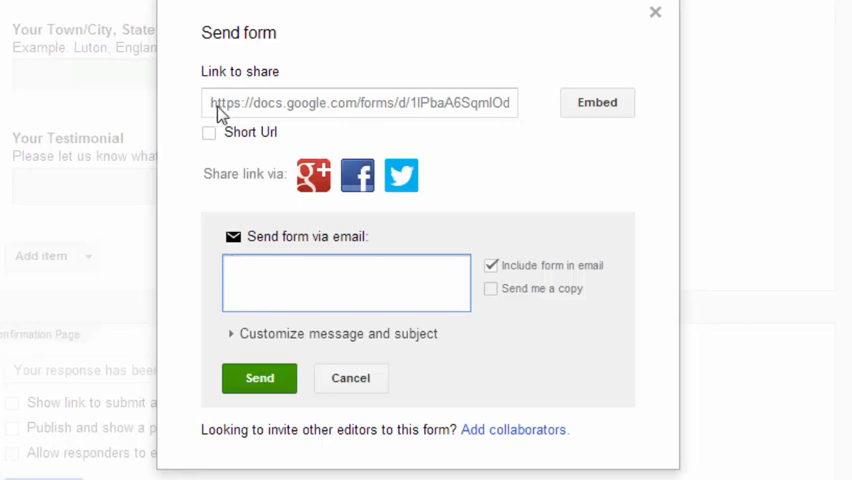
From Send form, choose Embed, select and copy the iframe code, then dismiss the window
{"action": "left_click", "coordinate": [360, 104]}
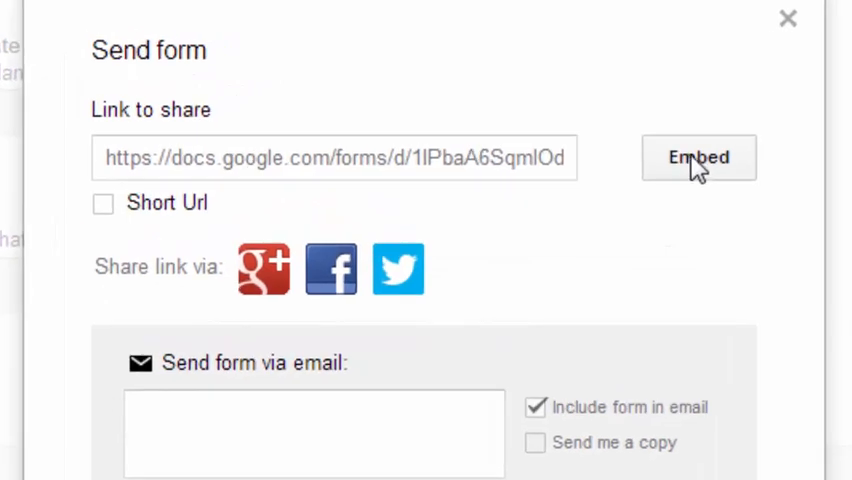
{"action": "left_click", "coordinate": [698, 156]}
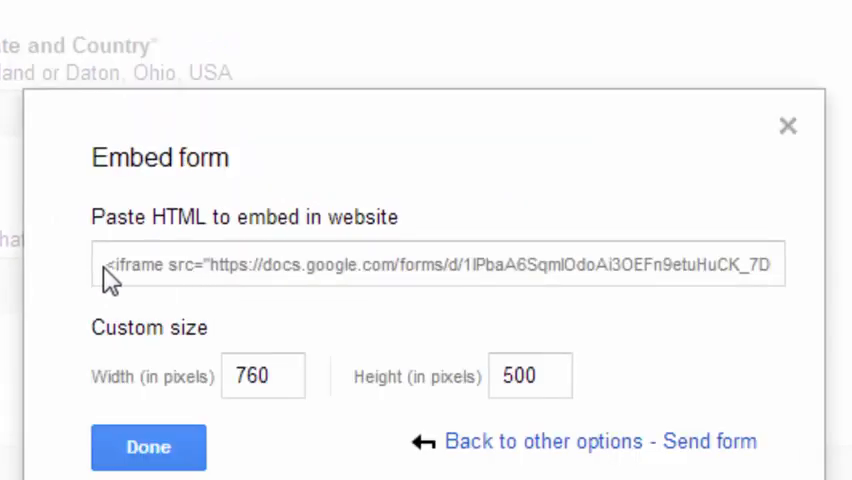
{"action": "left_click", "coordinate": [436, 264]}
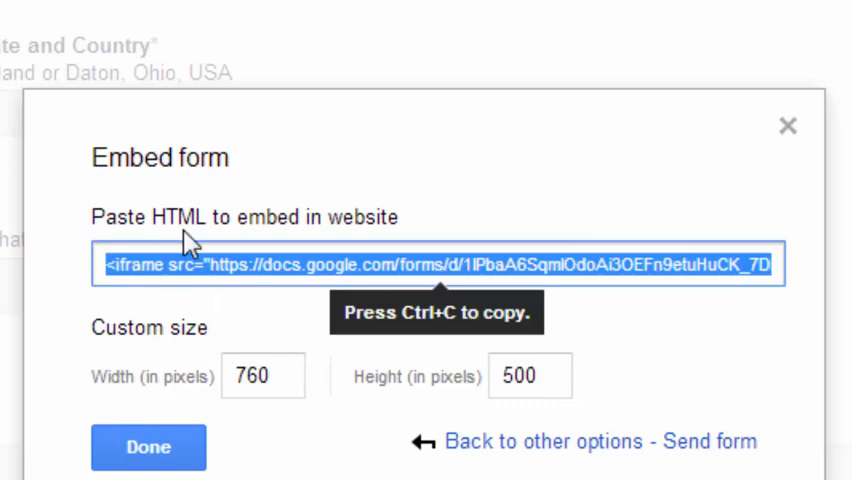
{"action": "mouse_move", "coordinate": [250, 216]}
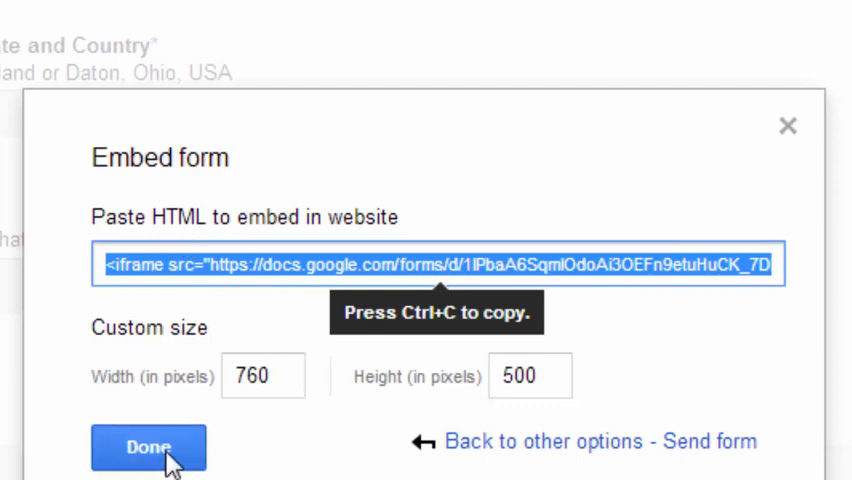
{"action": "left_click", "coordinate": [148, 448]}
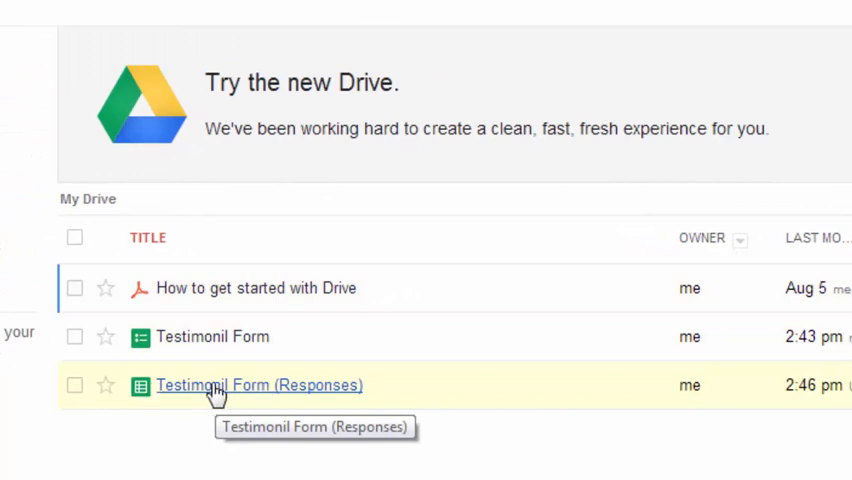
{"action": "mouse_move", "coordinate": [280, 280]}
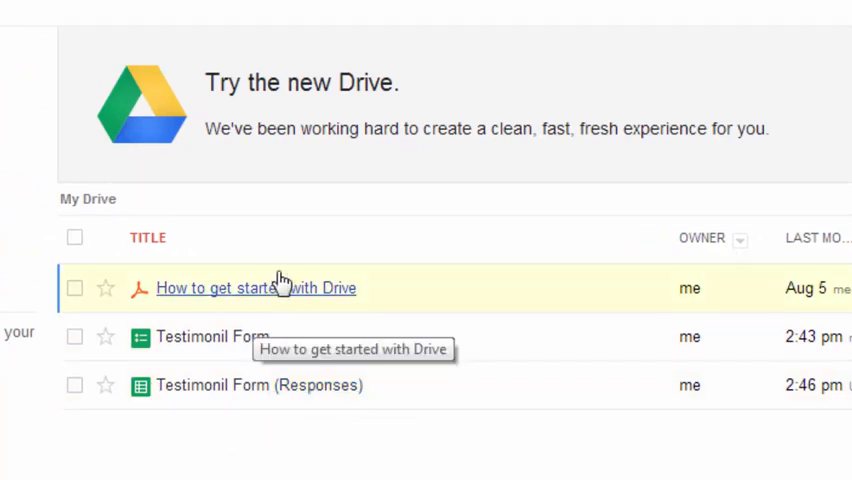
{"action": "mouse_move", "coordinate": [204, 258]}
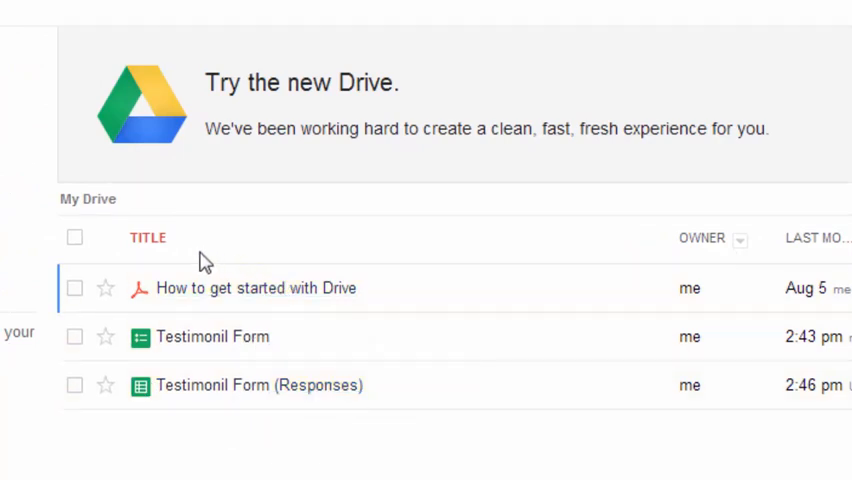
{"action": "mouse_move", "coordinate": [296, 222]}
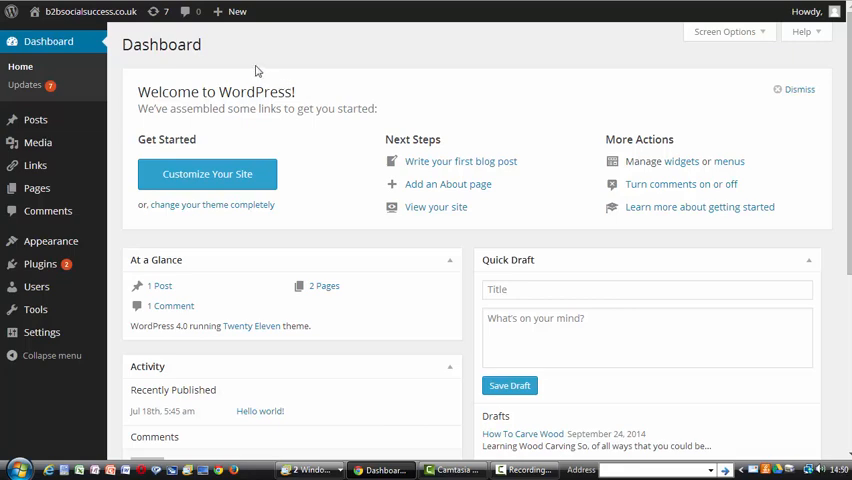
{"action": "mouse_move", "coordinate": [226, 58]}
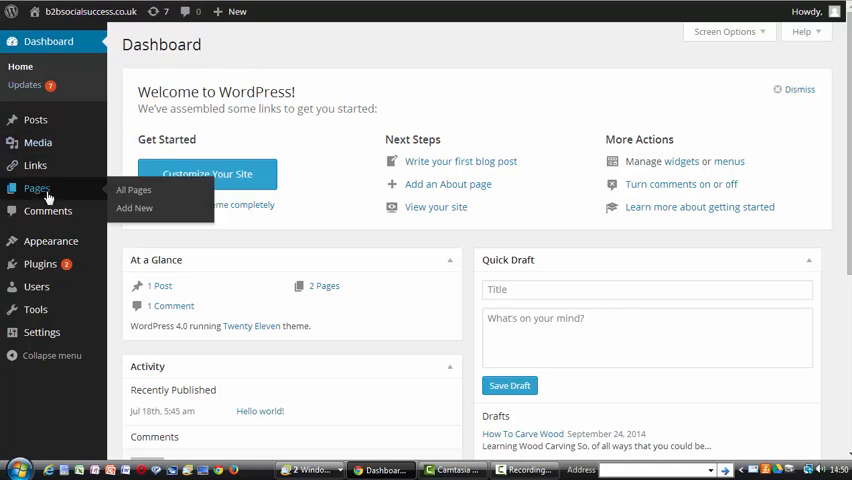
Add a new WordPress page and title it 'Testimonials'
{"action": "left_click", "coordinate": [134, 208]}
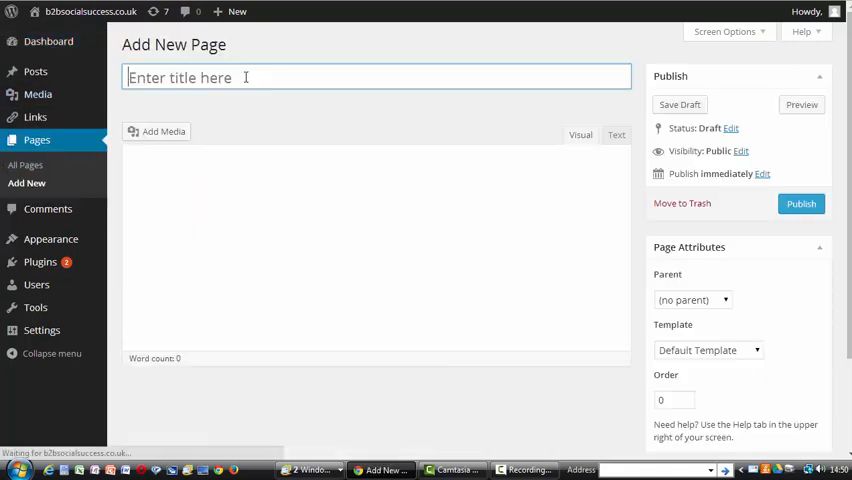
{"action": "left_click", "coordinate": [580, 134]}
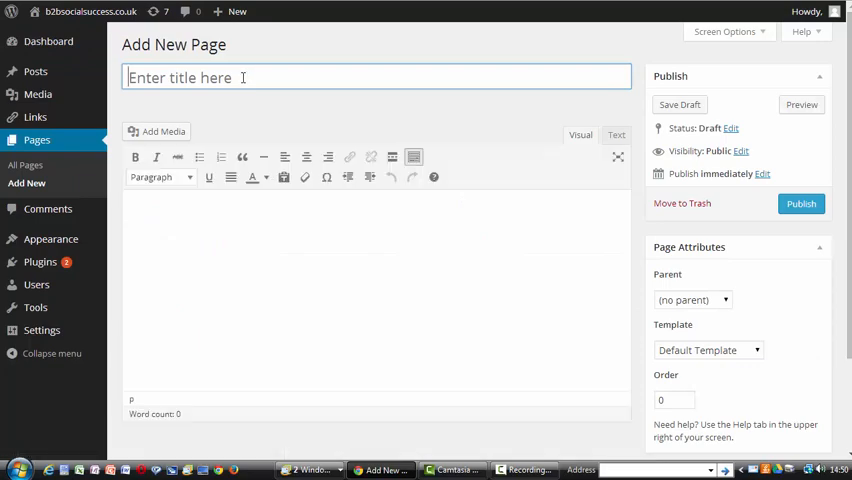
{"action": "type", "text": "Testimonials"}
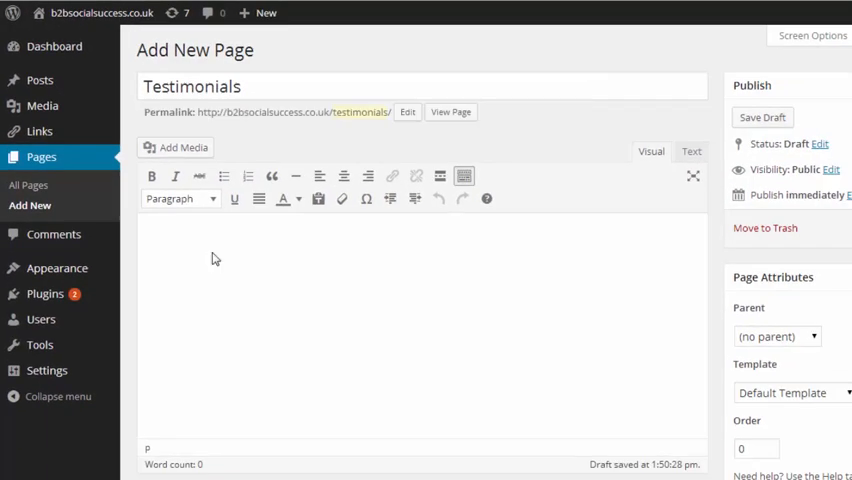
Enter 'Testimonial Request' as a centred Heading 2, then the two paragraphs asking for a testimonial
{"action": "left_click", "coordinate": [144, 244]}
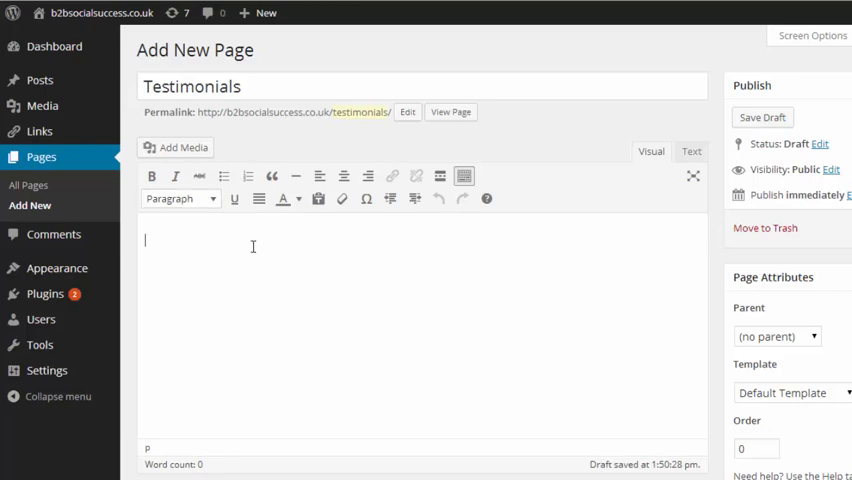
{"action": "type", "text": "Tesimoni"}
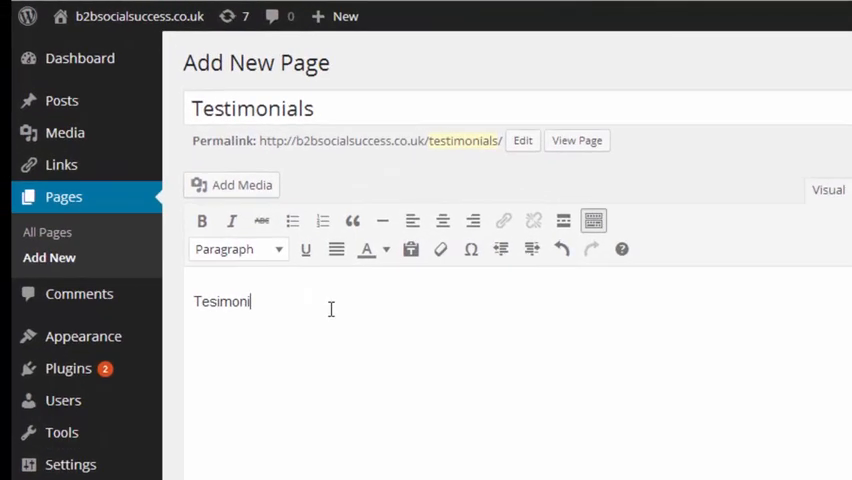
{"action": "type", "text": "als Request"}
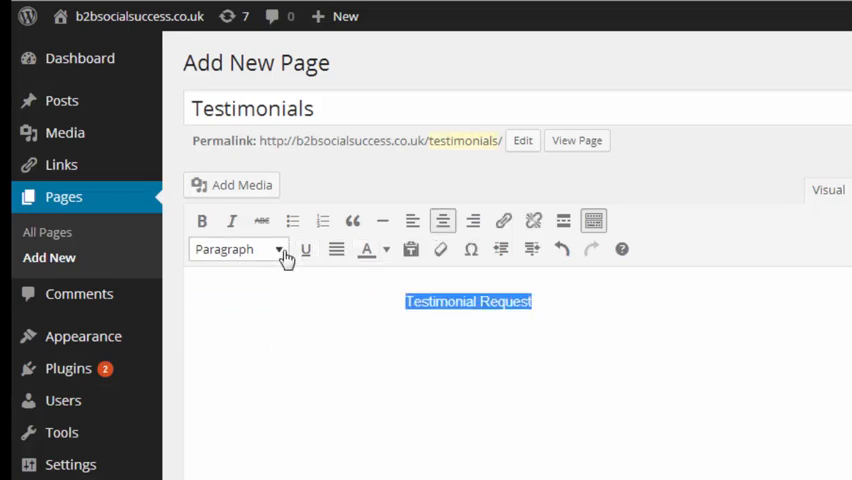
{"action": "left_click", "coordinate": [238, 250]}
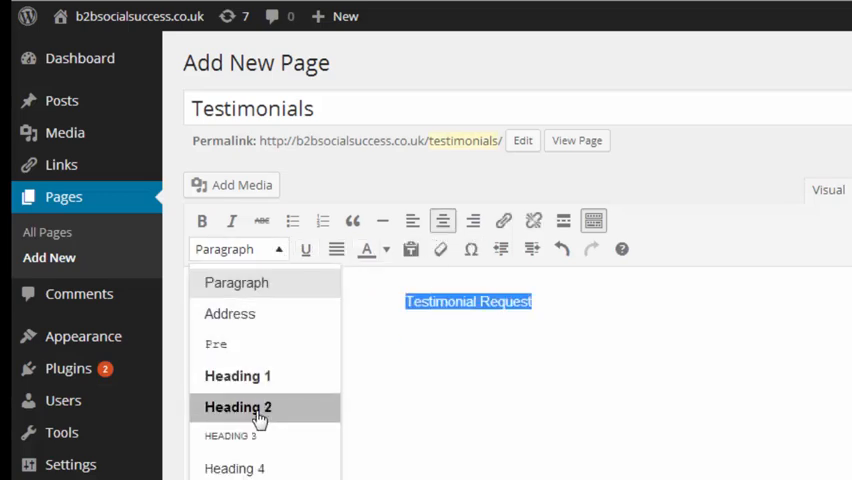
{"action": "left_click", "coordinate": [238, 408]}
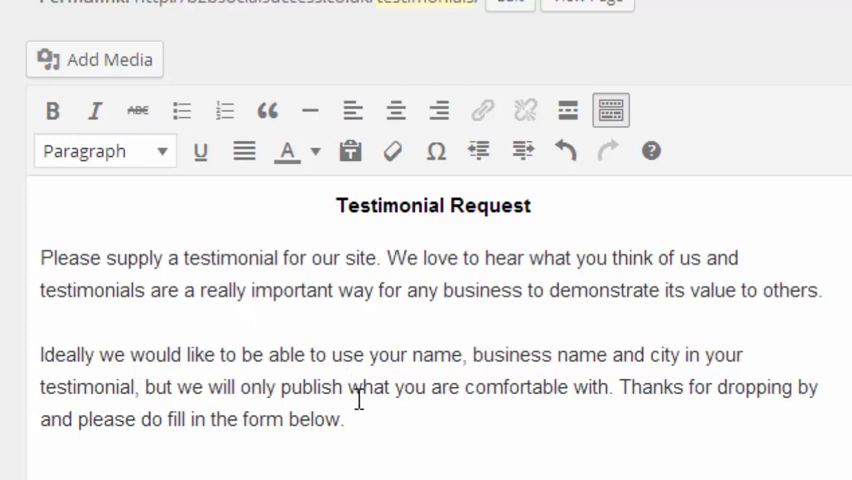
{"action": "scroll", "scroll_direction": "down", "scroll_amount": 3}
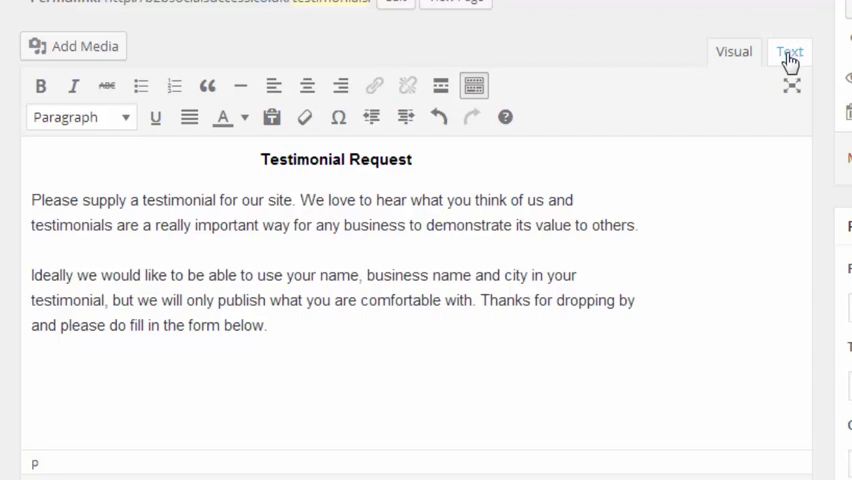
Paste the form's iframe embed code in the Text view and save the page as a draft
{"action": "left_click", "coordinate": [788, 52]}
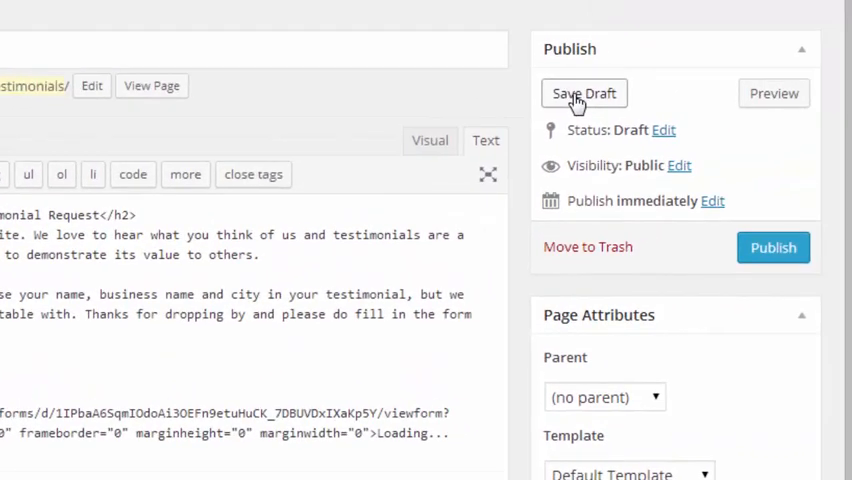
{"action": "left_click", "coordinate": [584, 92]}
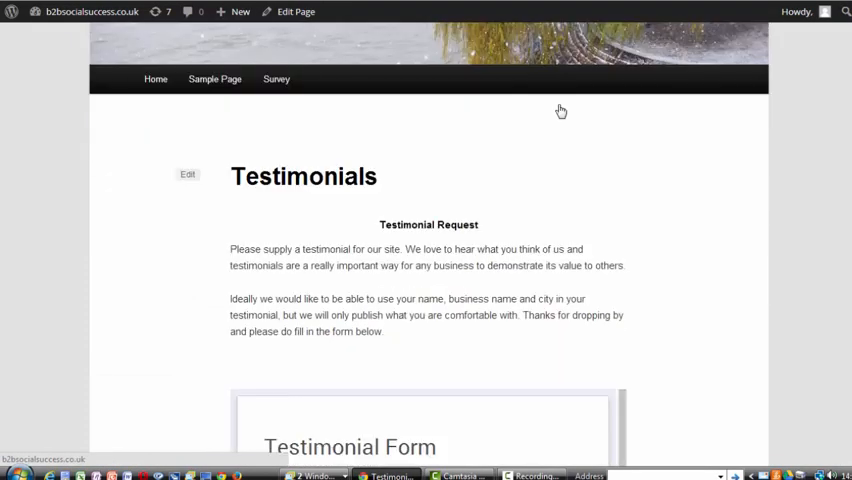
{"action": "scroll", "scroll_direction": "down", "scroll_amount": 3}
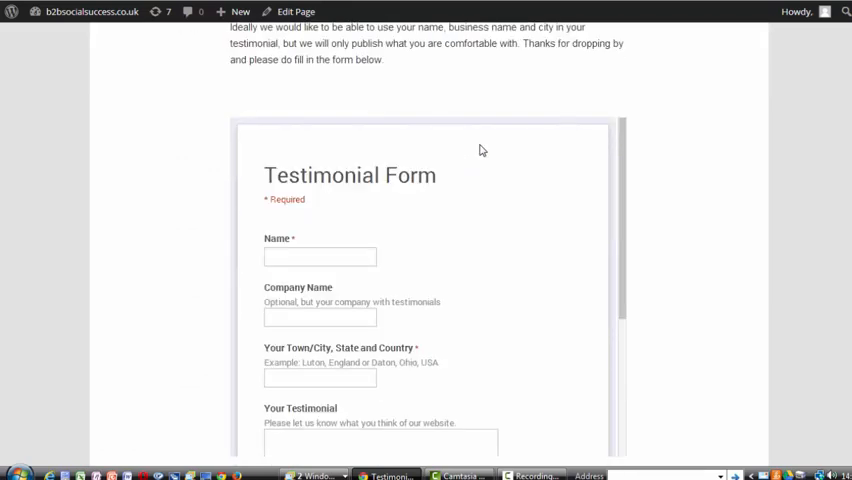
{"action": "scroll", "scroll_direction": "down", "scroll_amount": 3}
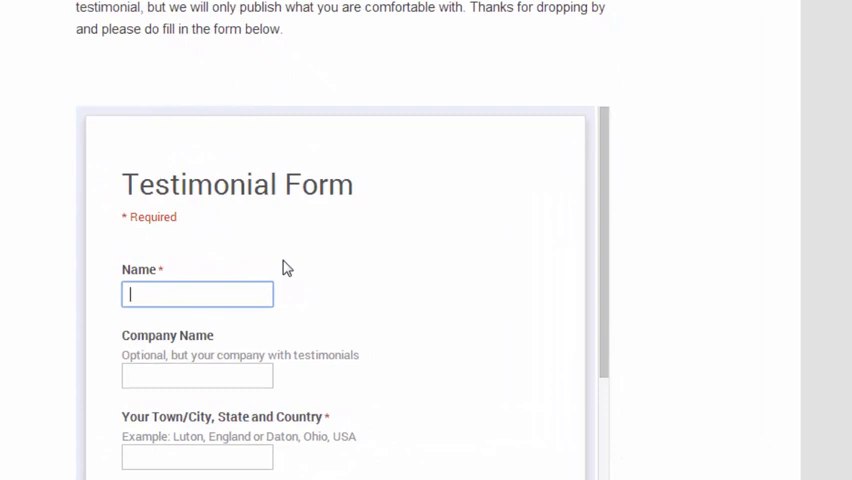
{"action": "type", "text": "Paul Gallimo"}
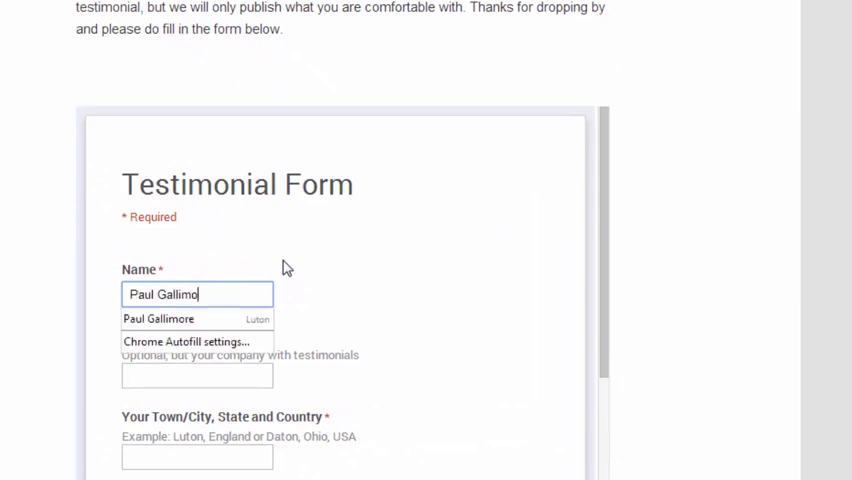
{"action": "scroll", "scroll_direction": "down", "scroll_amount": 3}
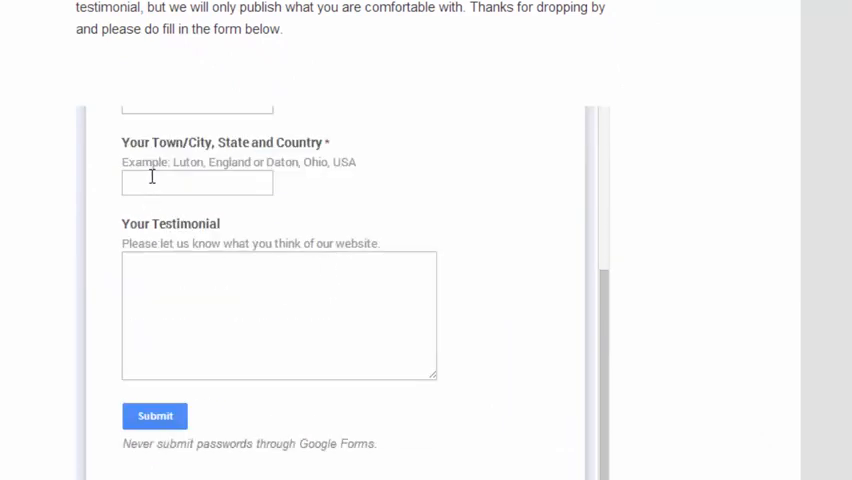
{"action": "type", "text": "Luton,"}
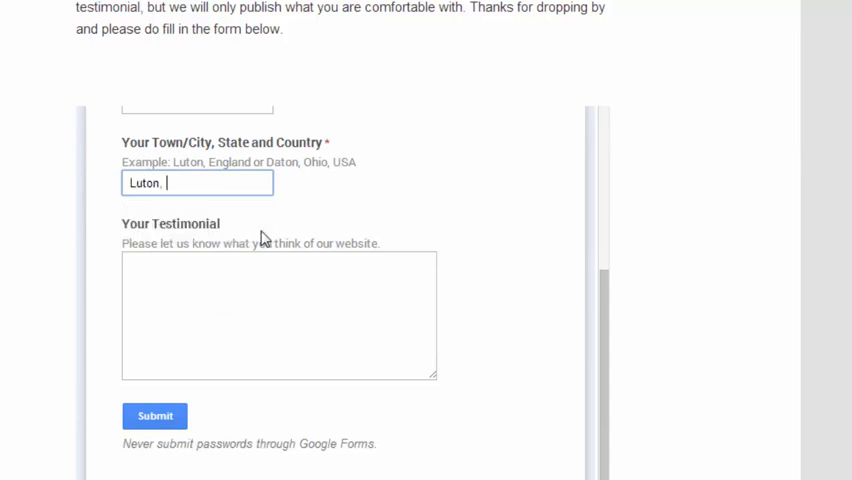
{"action": "type", "text": "England"}
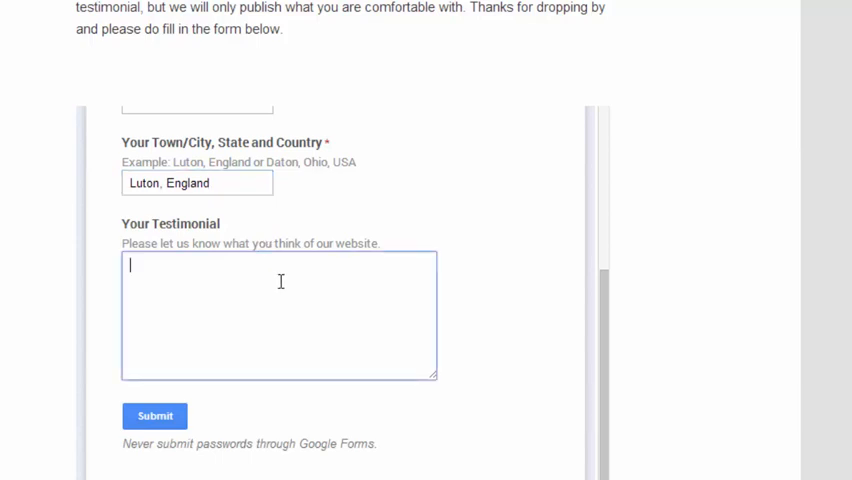
Enter the testimonial 'I think you guys rock.' in the form
{"action": "type", "text": "I think"}
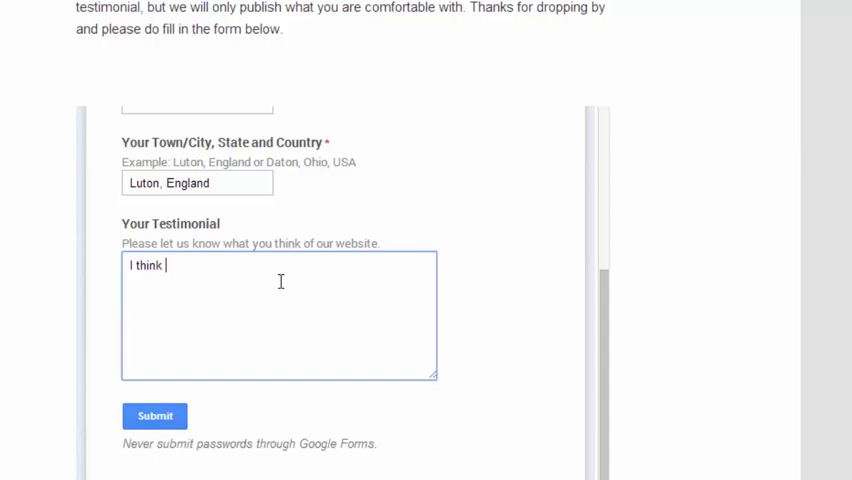
{"action": "type", "text": "you guys r"}
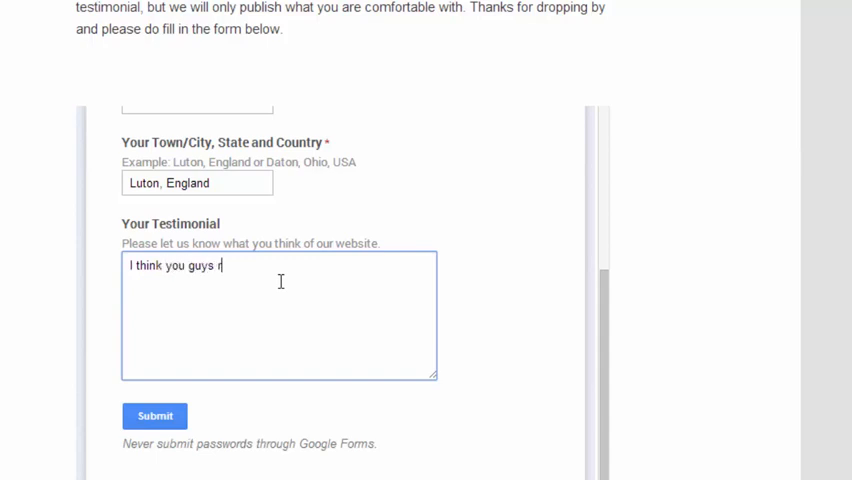
{"action": "type", "text": "ock"}
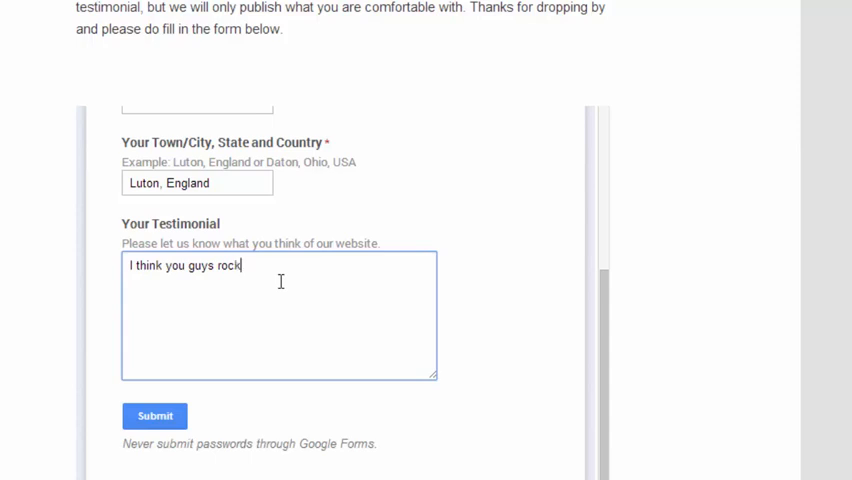
{"action": "type", "text": "."}
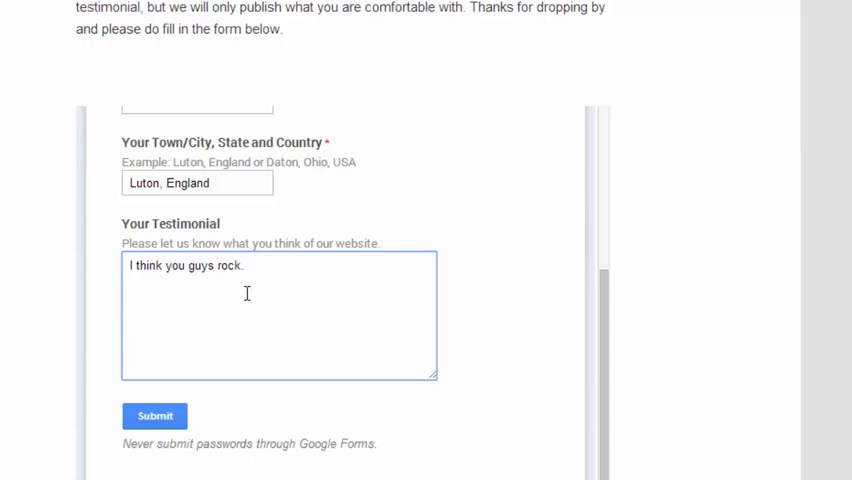
{"action": "mouse_move", "coordinate": [184, 324]}
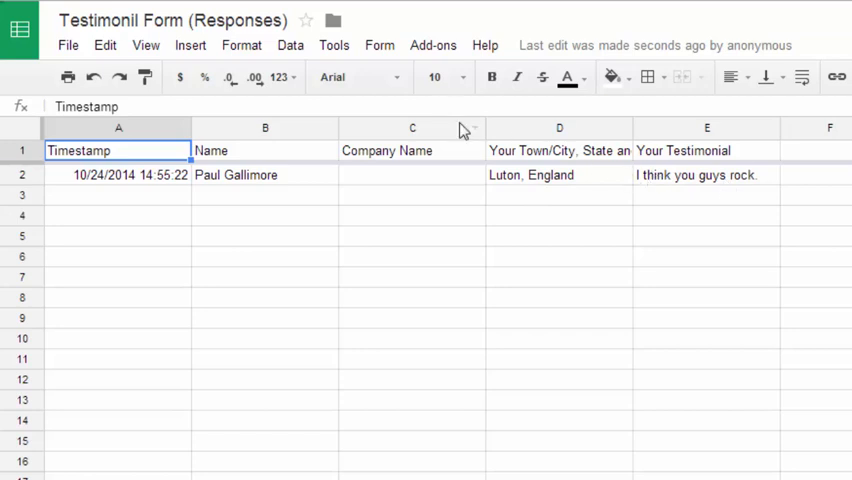
{"action": "mouse_move", "coordinate": [432, 44]}
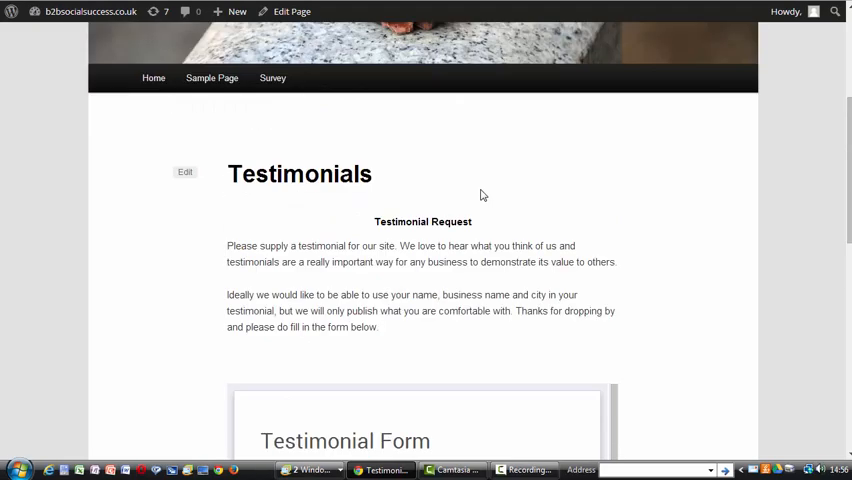
View the new test row in the responses sheet and return to the WordPress Testimonials page
{"action": "scroll", "scroll_direction": "up", "scroll_amount": 3}
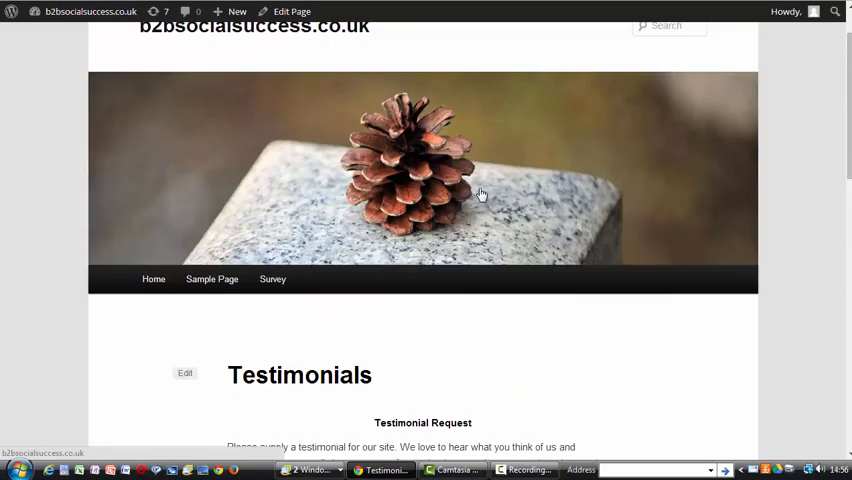